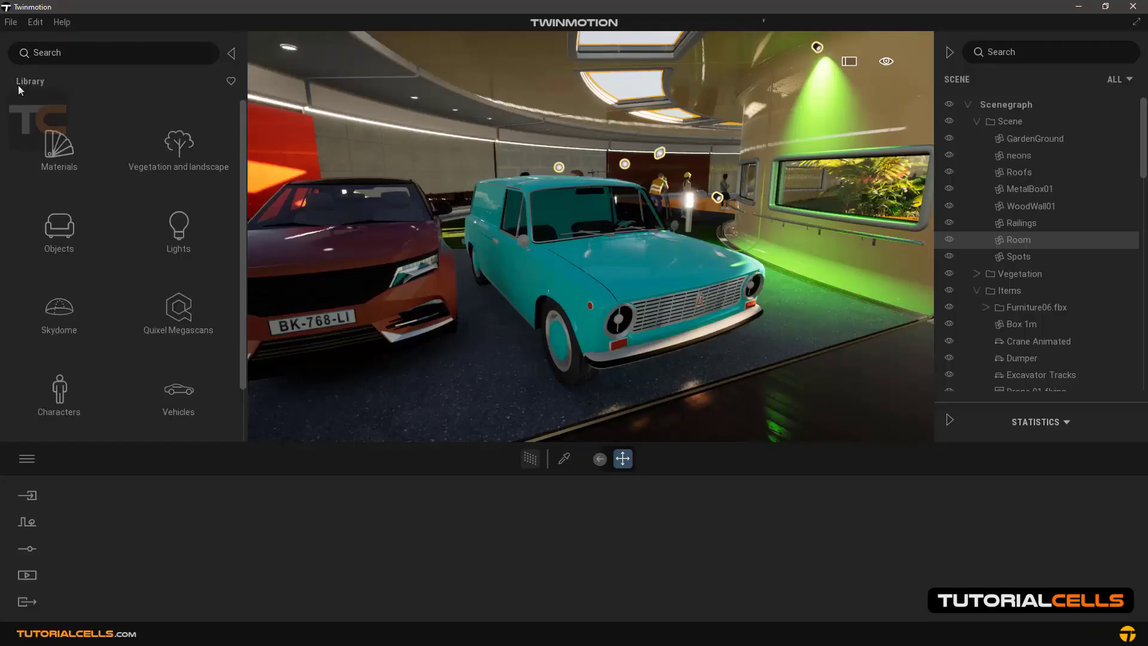
- Show the User library section of the Library panel, still empty
scroll("down", 3)
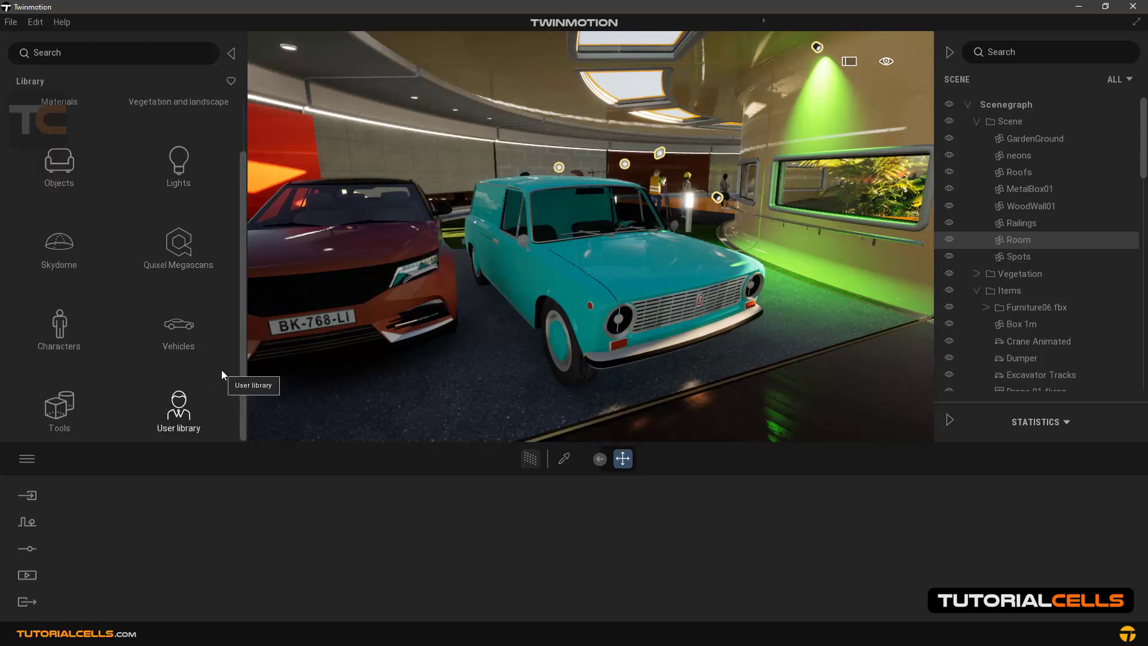
left_click(179, 407)
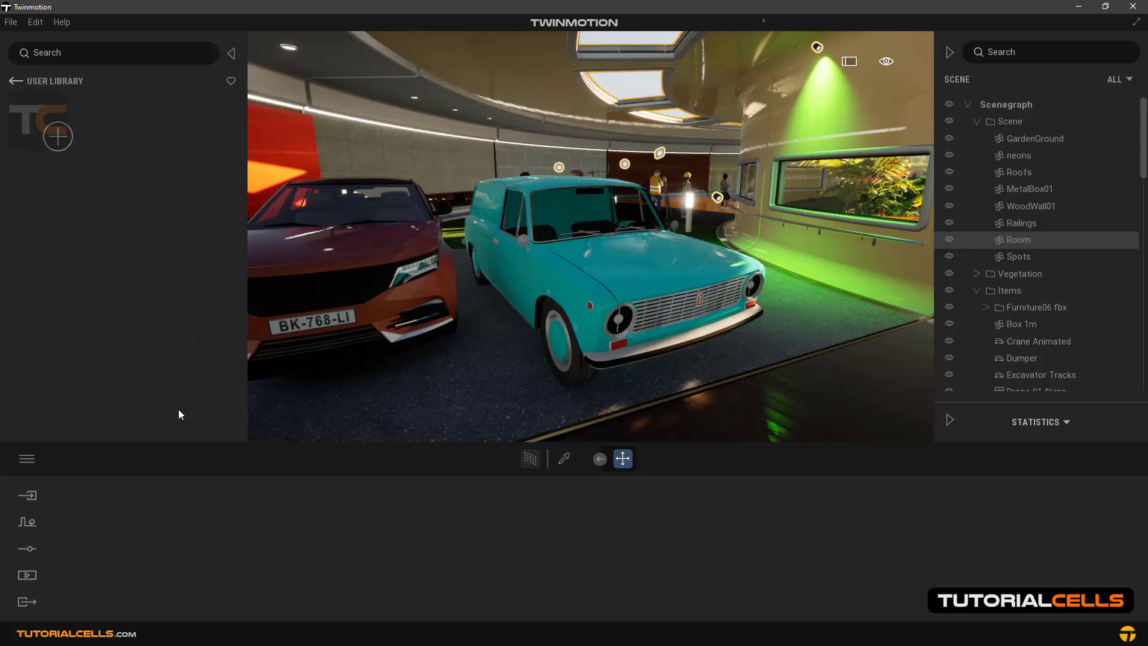
mouse_move(134, 128)
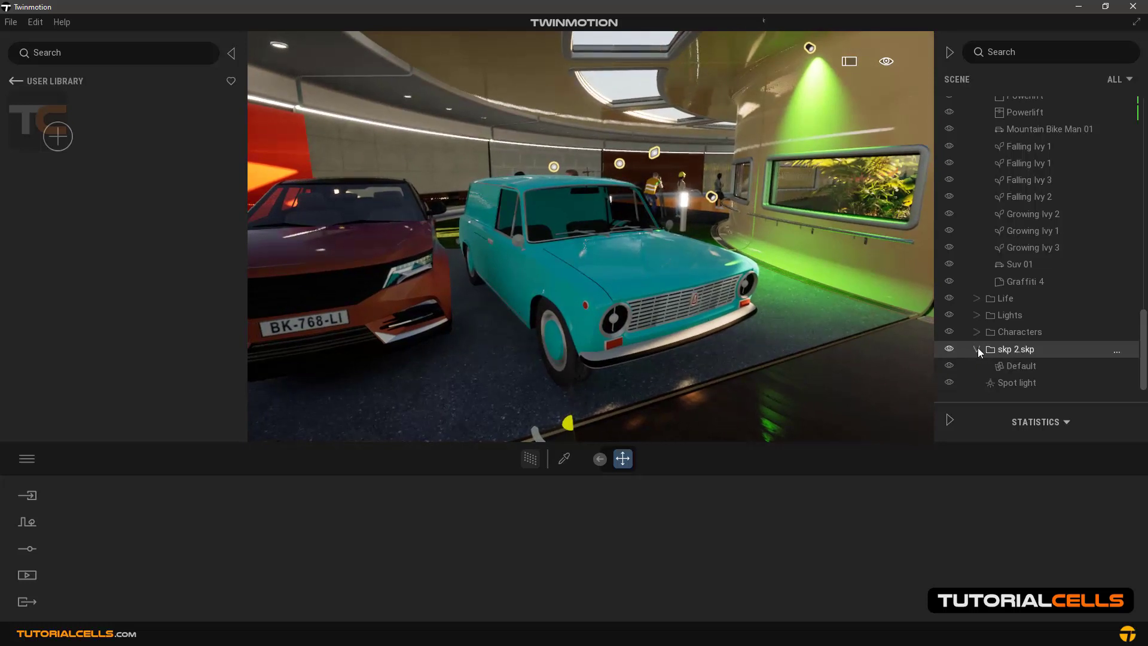
- Add the skp 2.skp car model from the Scene graph to the user library
left_click(978, 350)
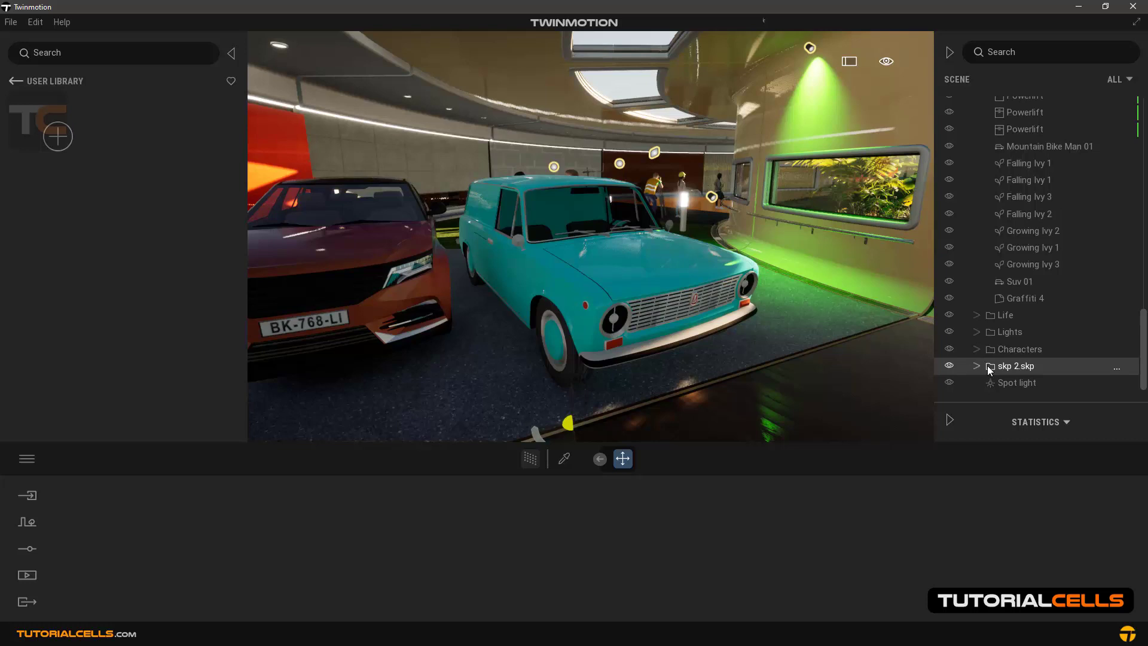
right_click(1016, 366)
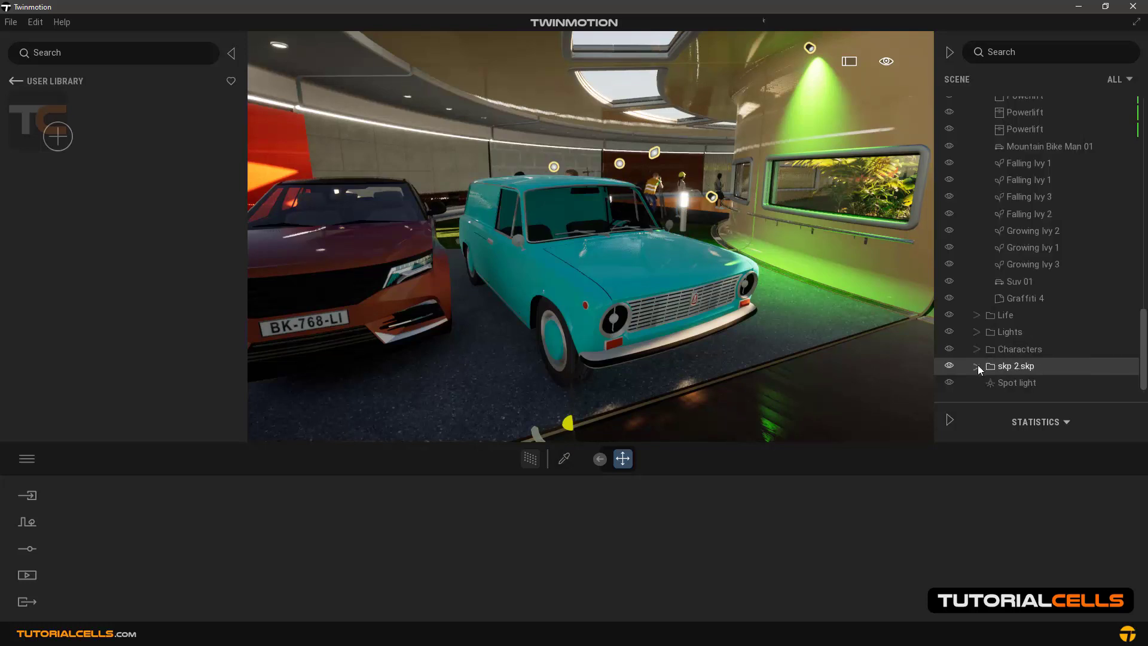
right_click(1014, 366)
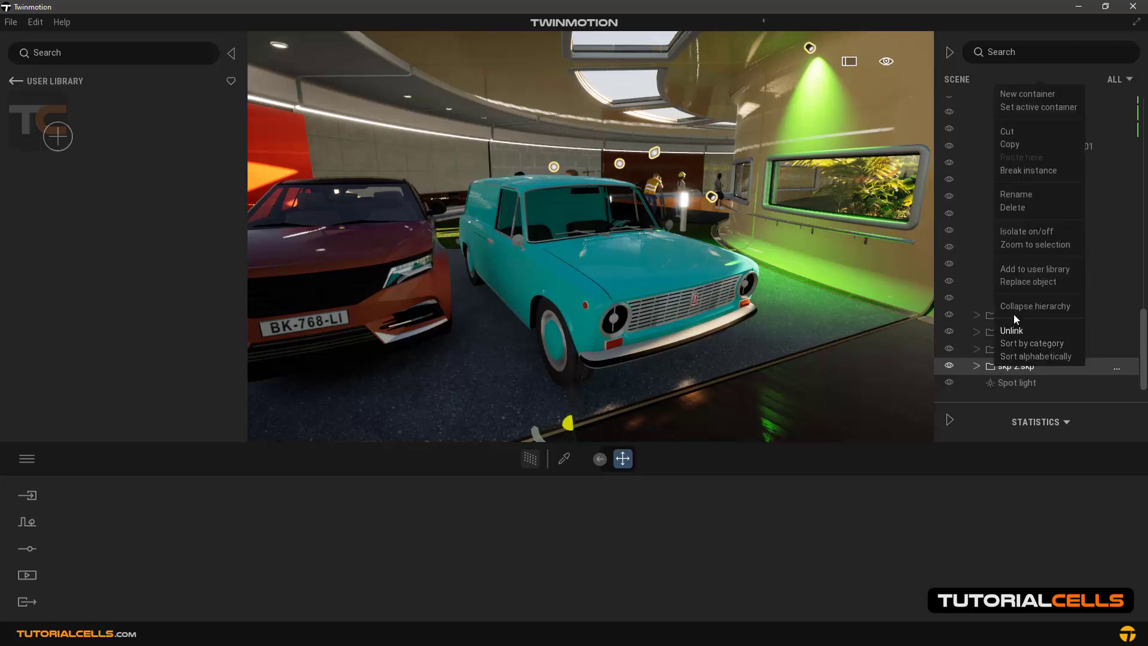
mouse_move(1036, 269)
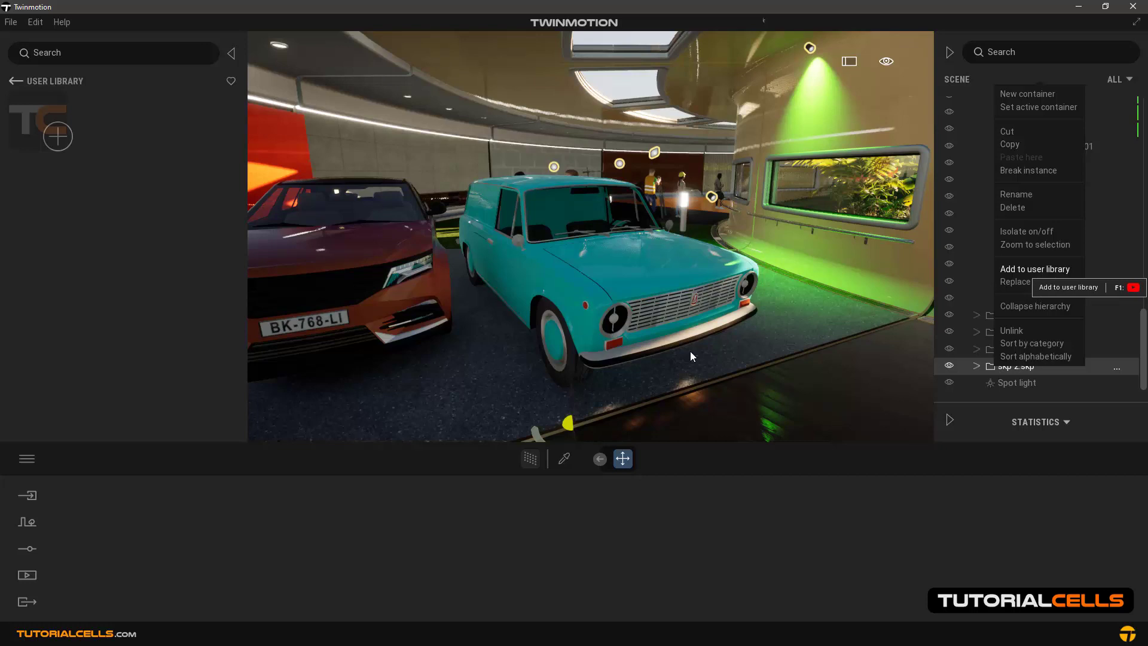
left_click(1034, 269)
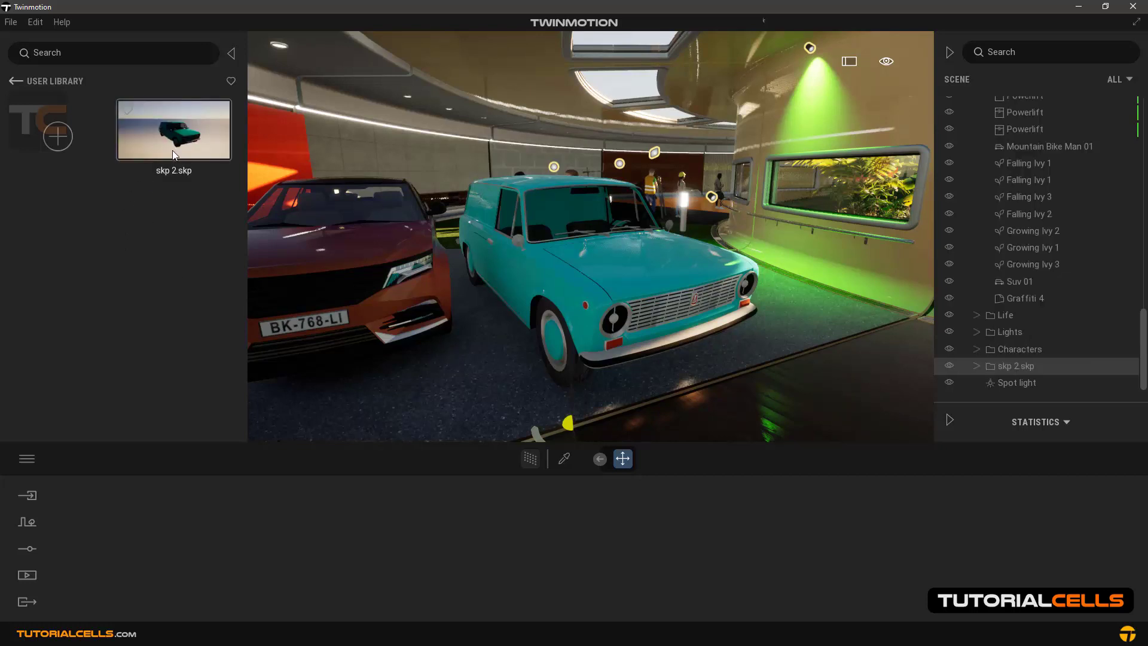
mouse_move(560, 276)
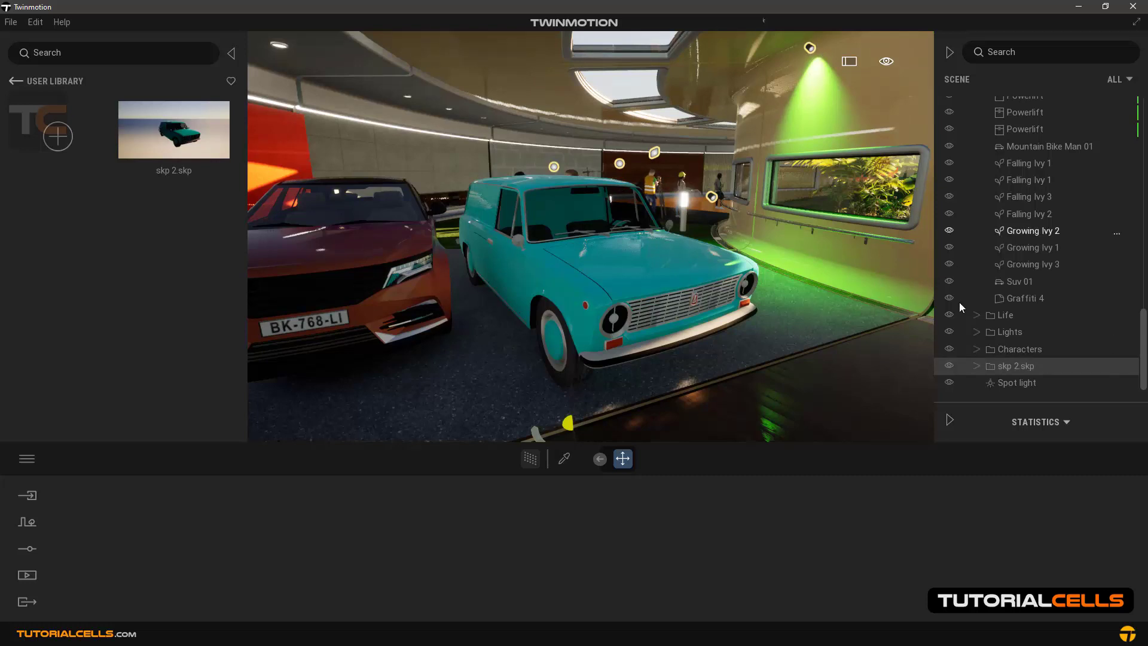
- Add the scene's Spot light to the user library next to the car model
left_click(1017, 383)
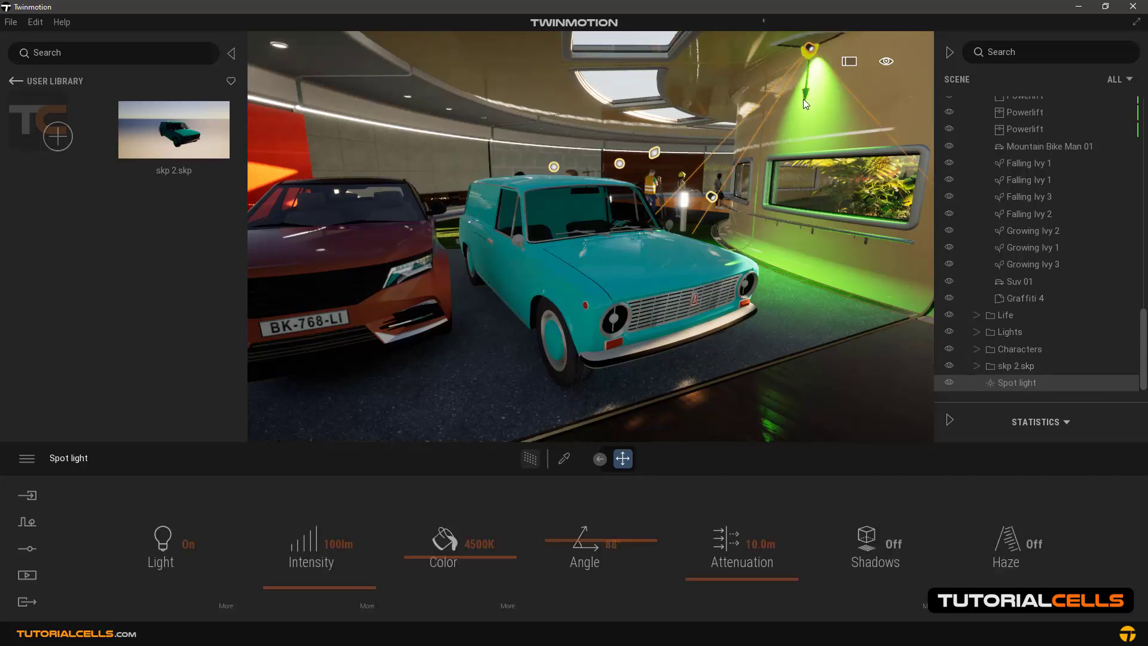
right_click(1016, 381)
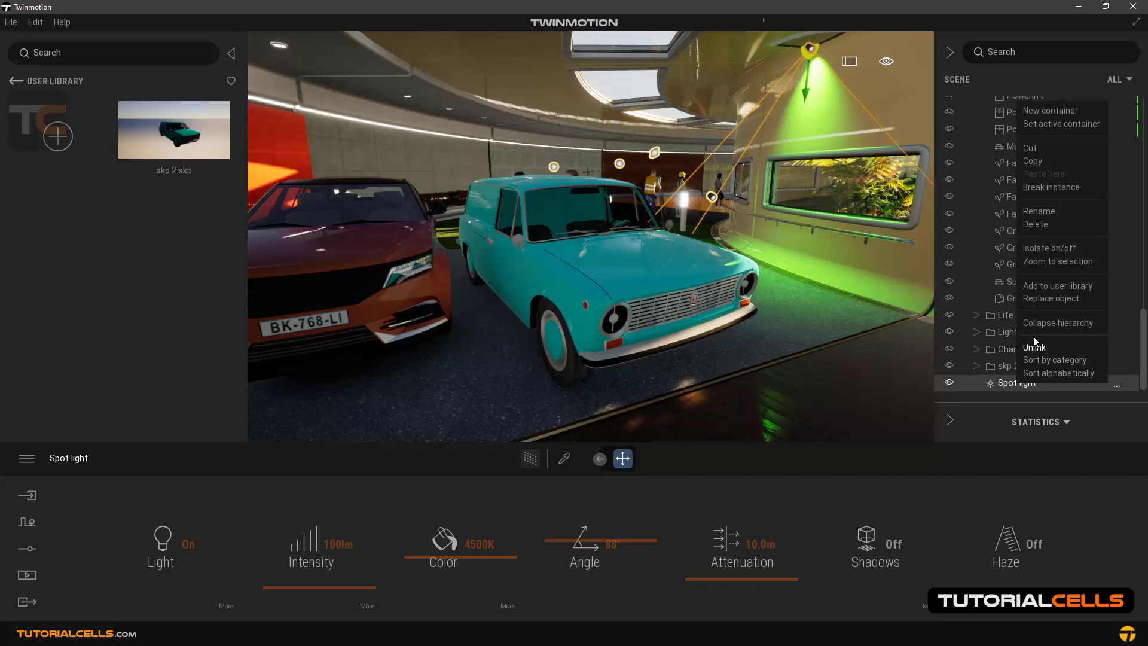
mouse_move(1059, 262)
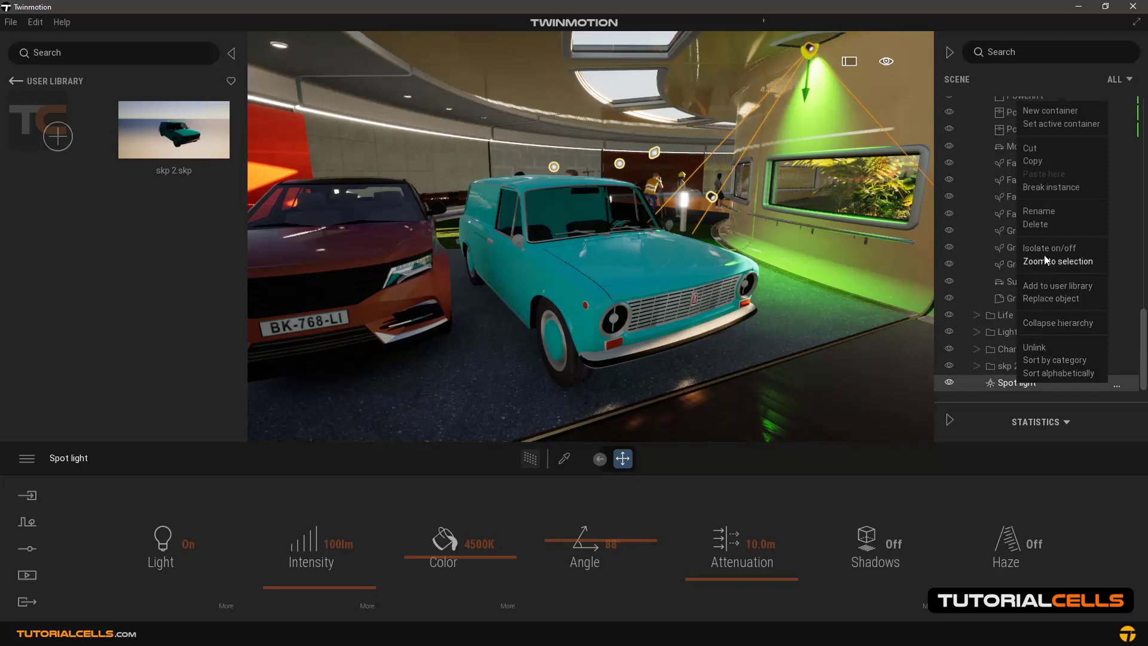
left_click(1057, 286)
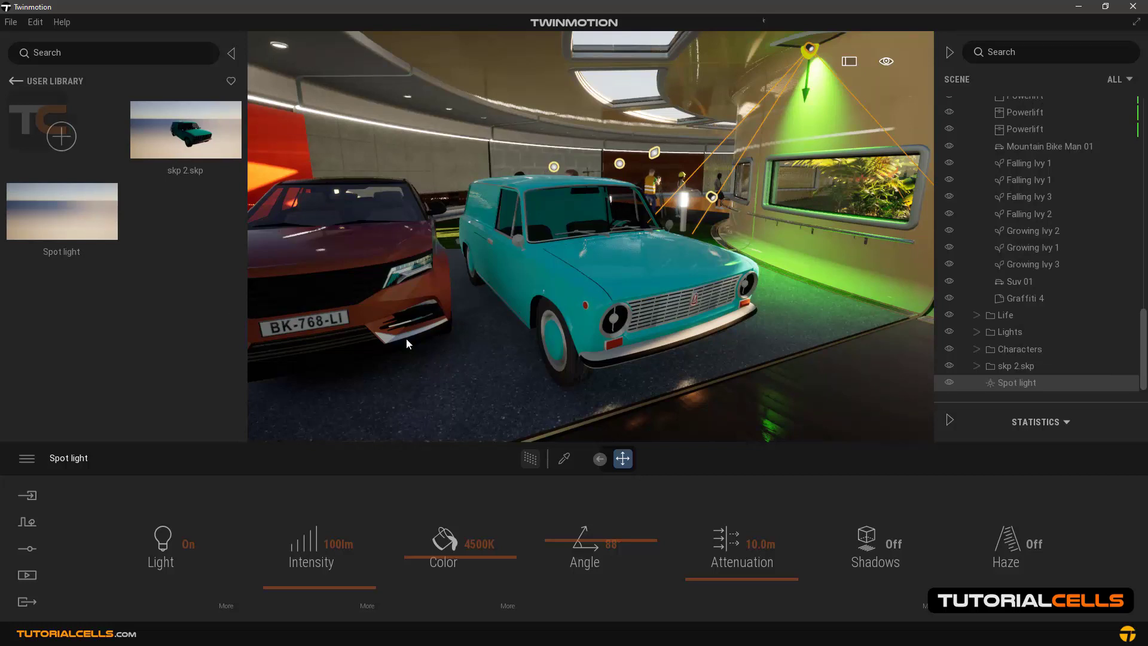
mouse_move(583, 275)
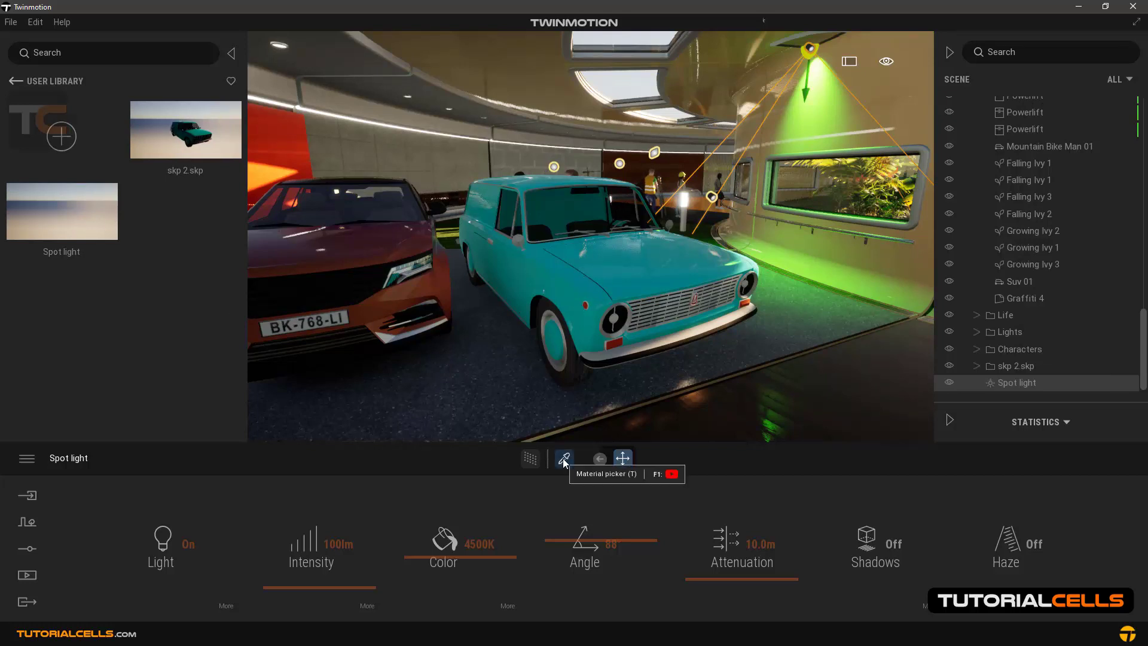
- Pick the van's Color_H06 paint material and add it to the user library
left_click(563, 458)
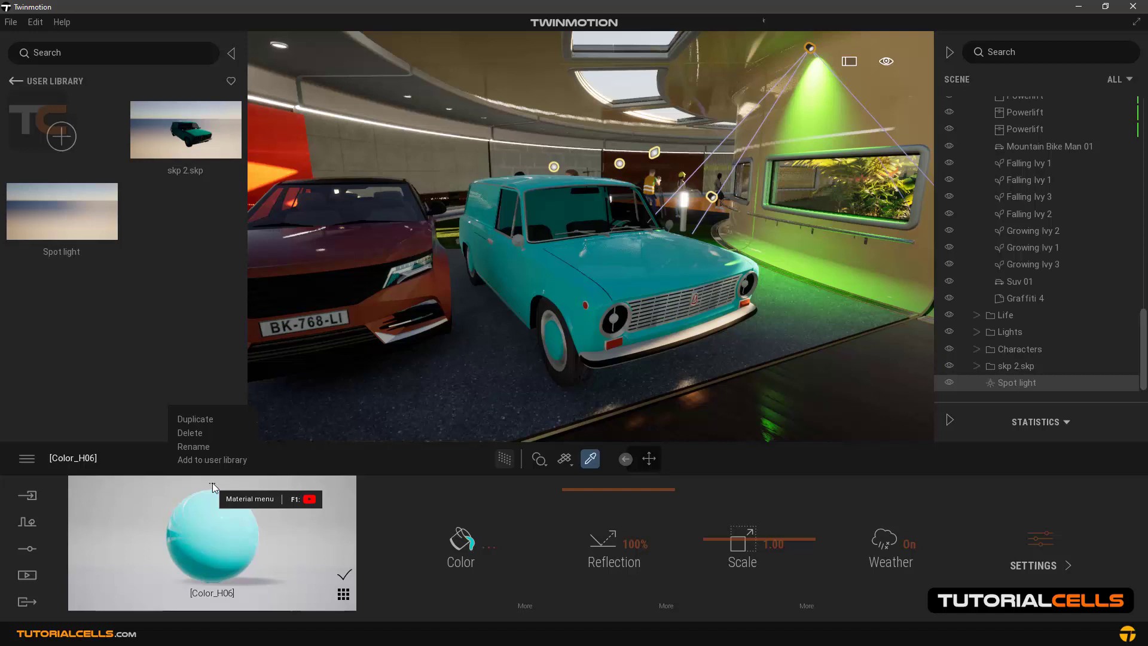
left_click(212, 459)
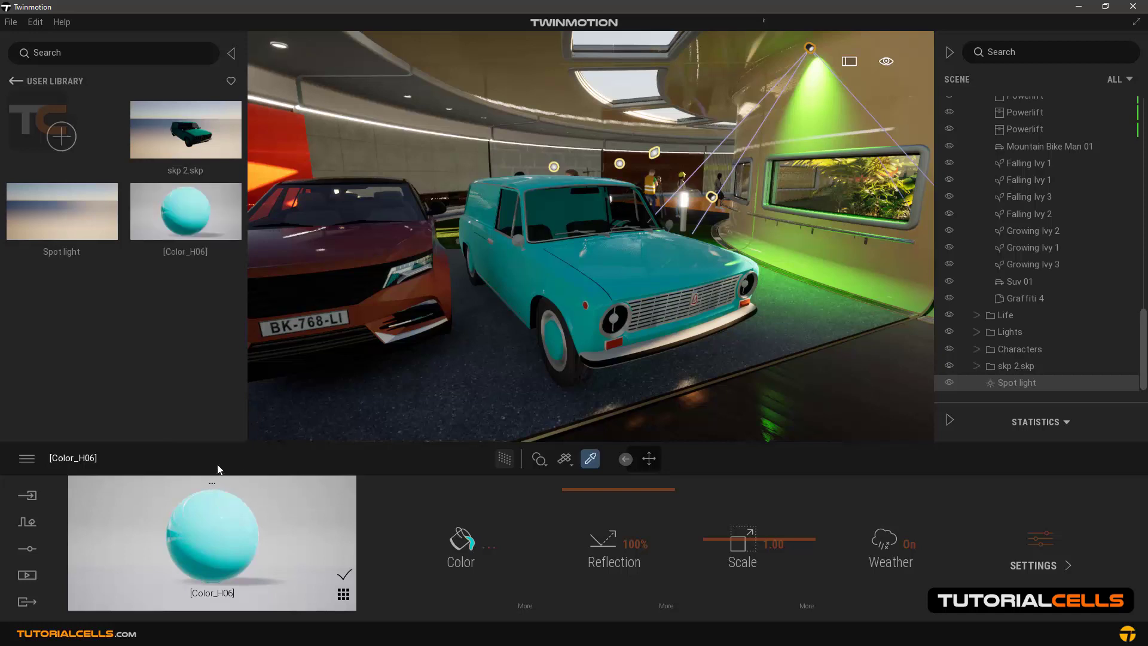
left_click(185, 211)
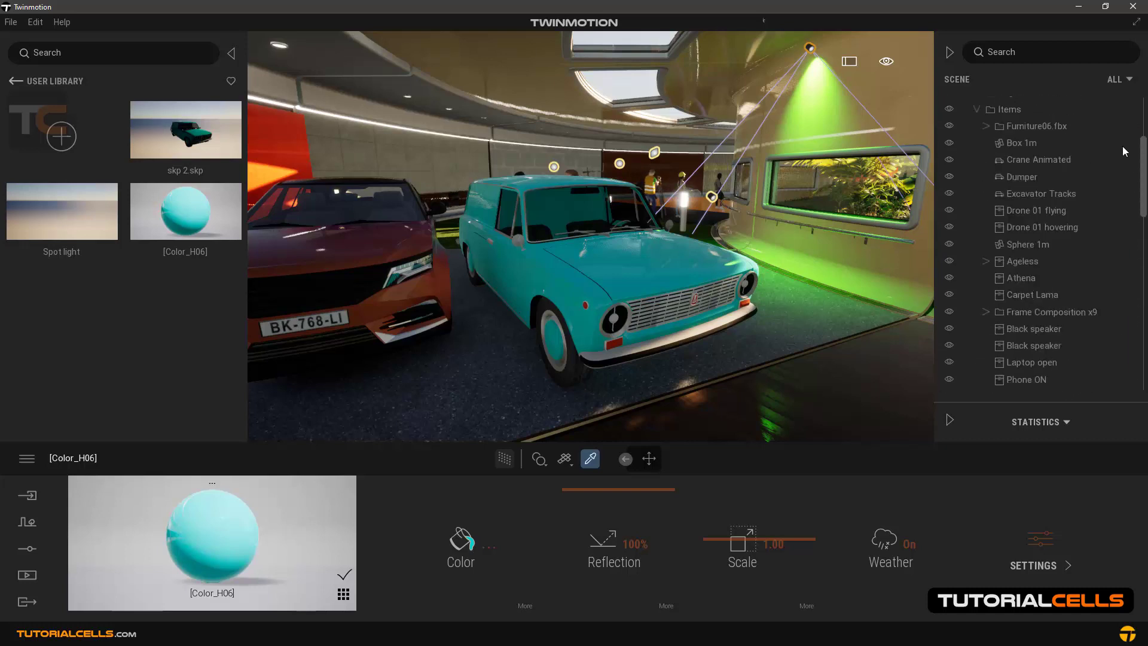
right_click(1018, 169)
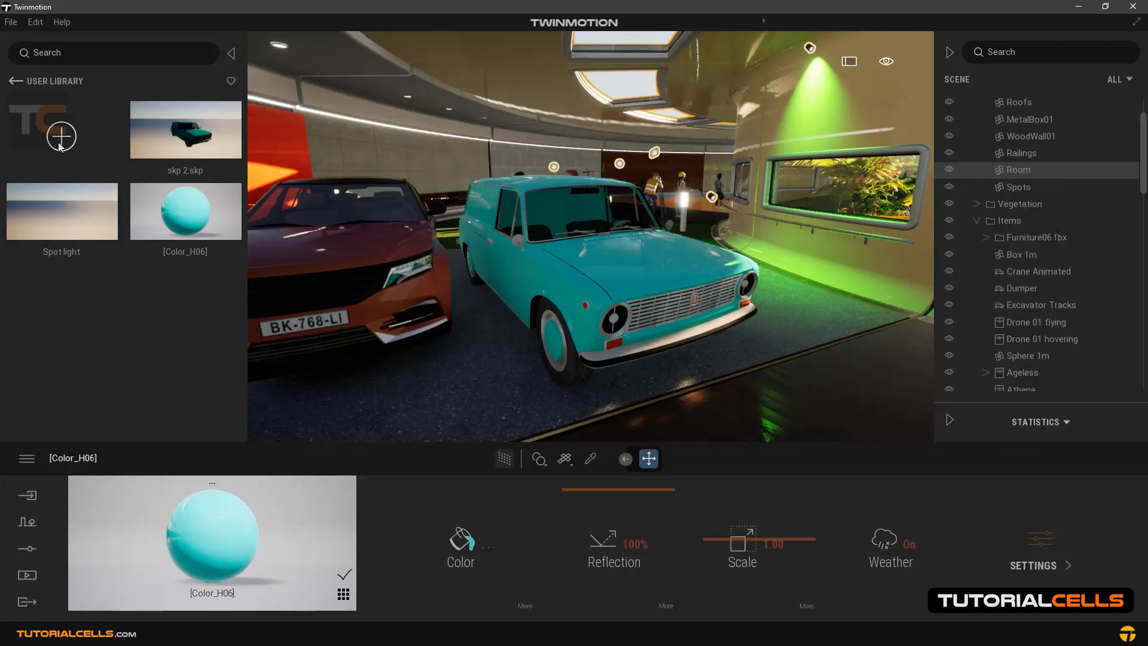
- Create three library categories and name them lights, materials and car
left_click(61, 136)
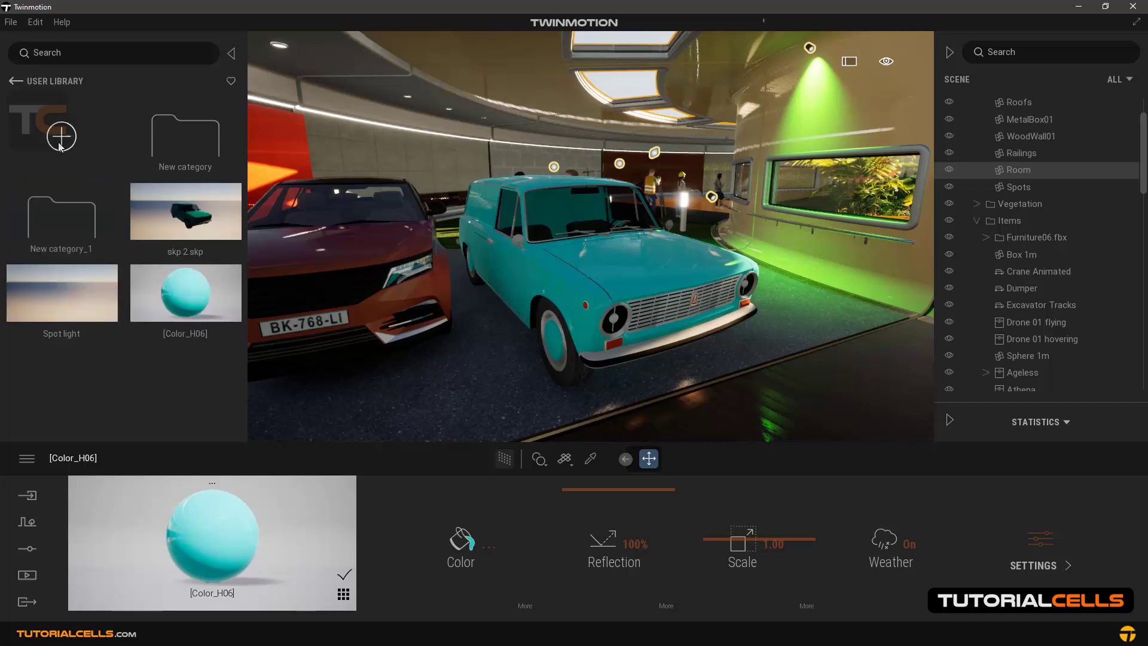
left_click(61, 137)
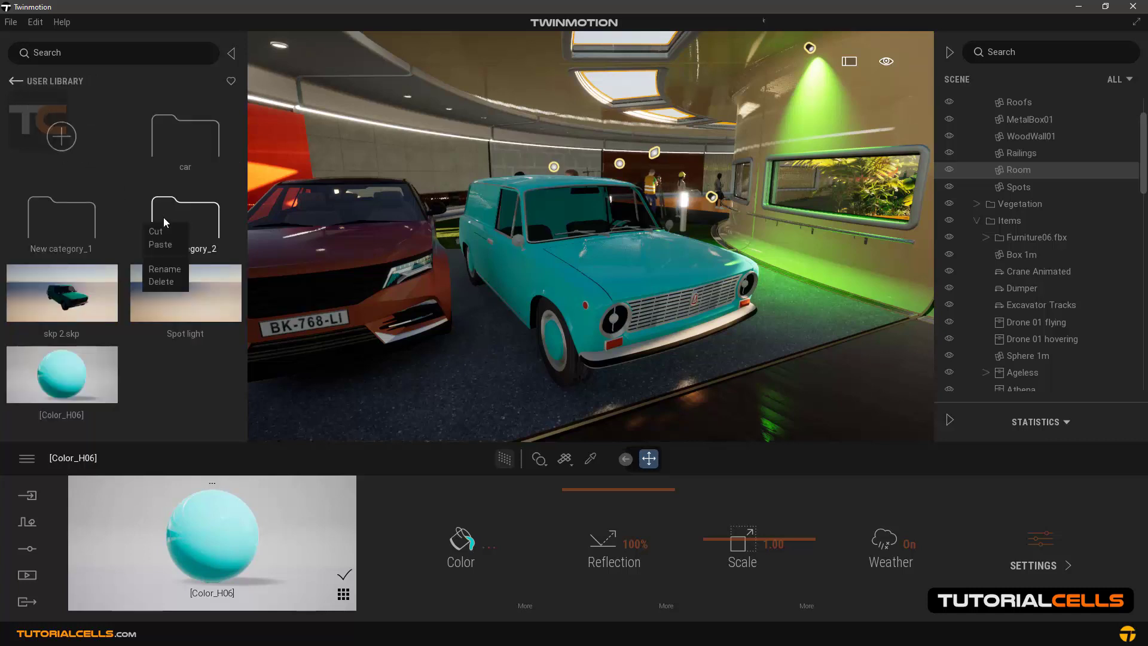
left_click(164, 269)
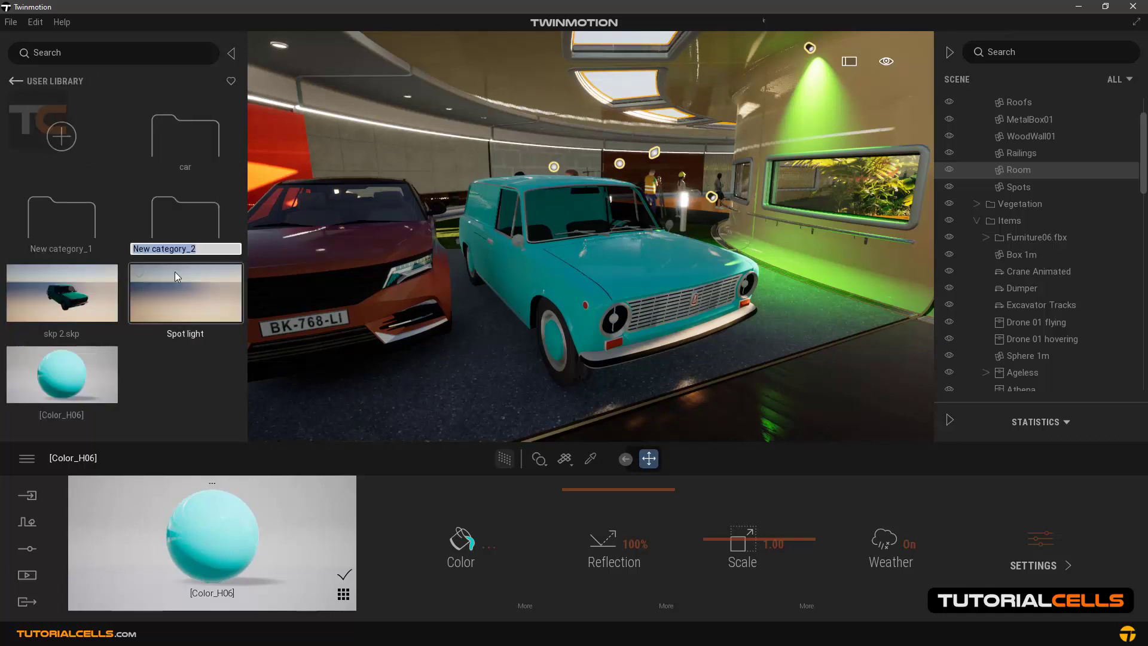
type("lights")
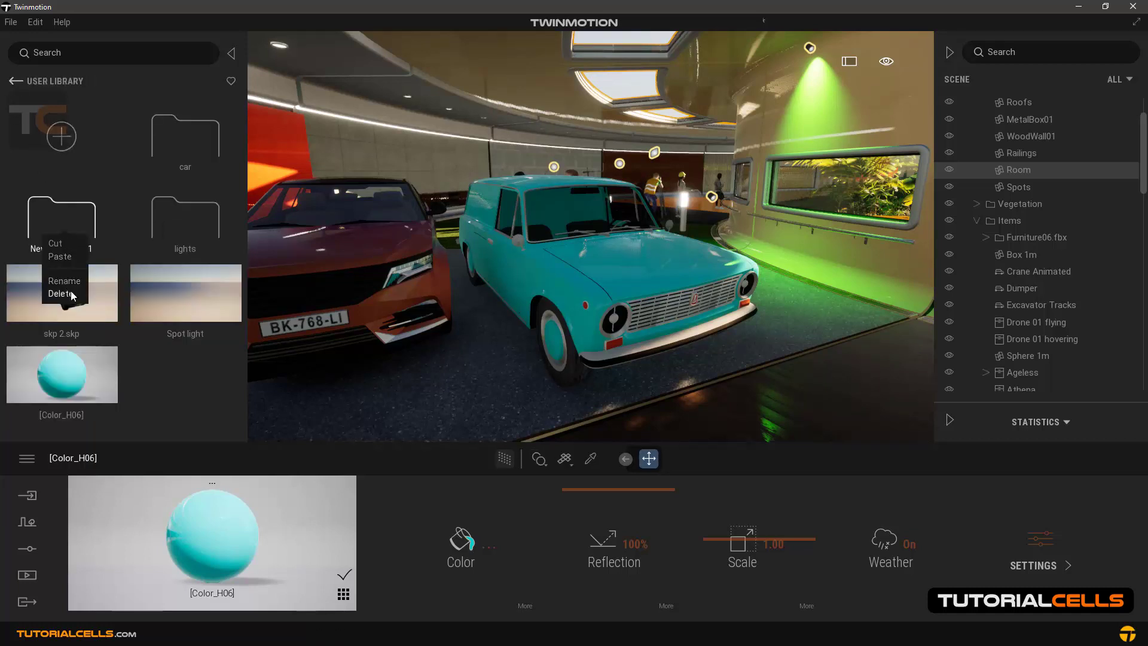
left_click(63, 281)
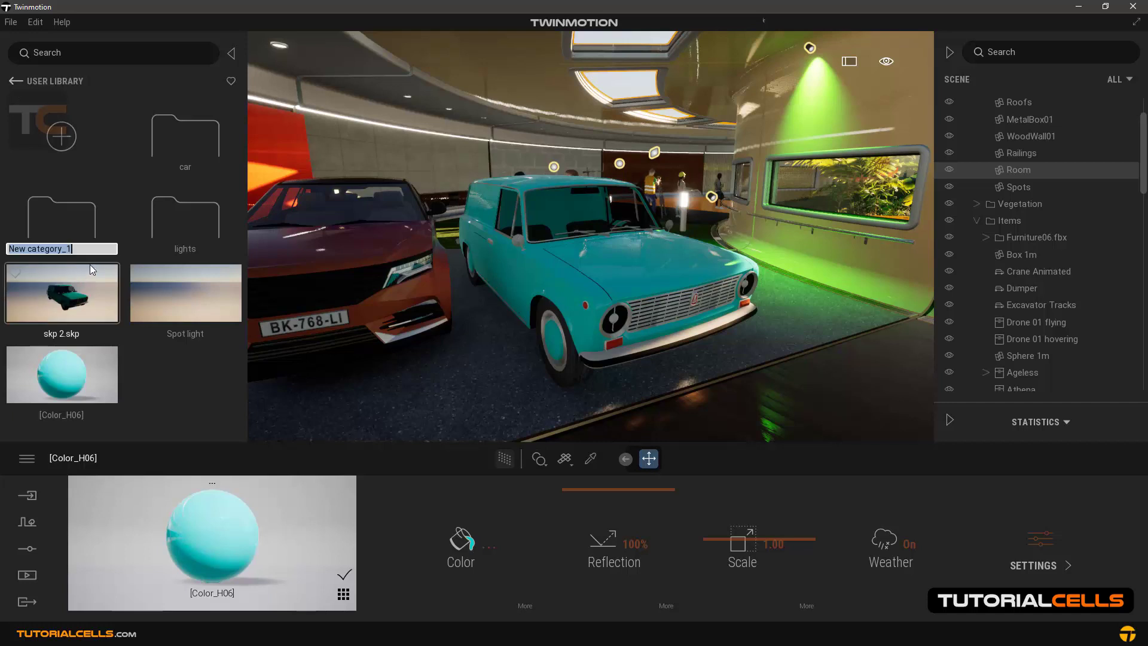
type("materials")
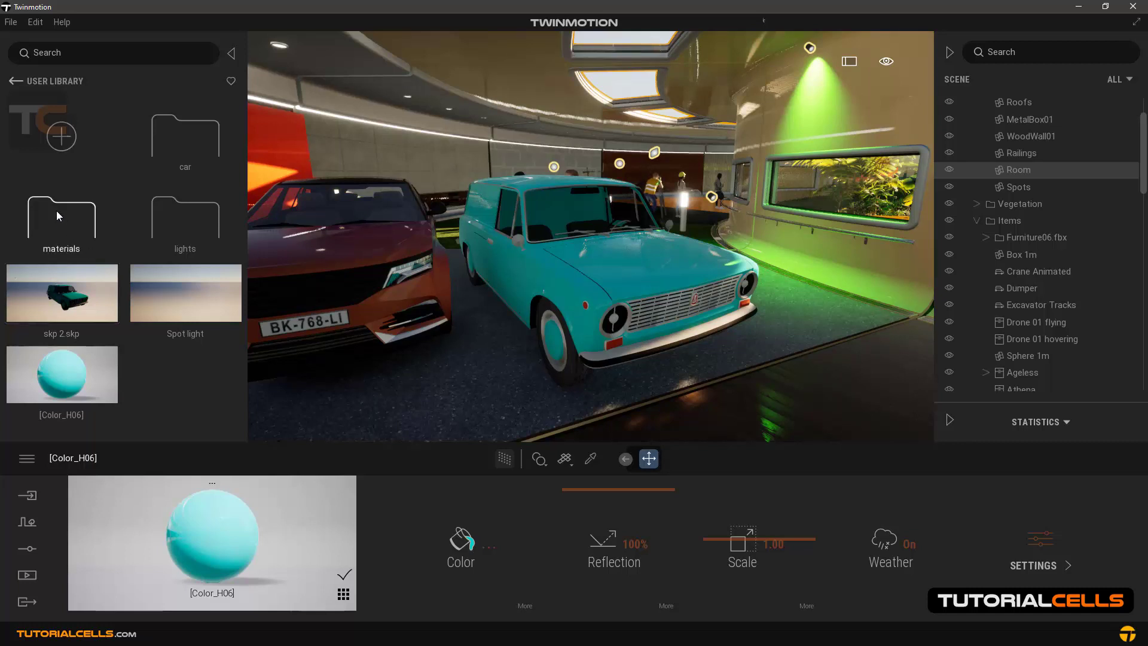
left_click(185, 293)
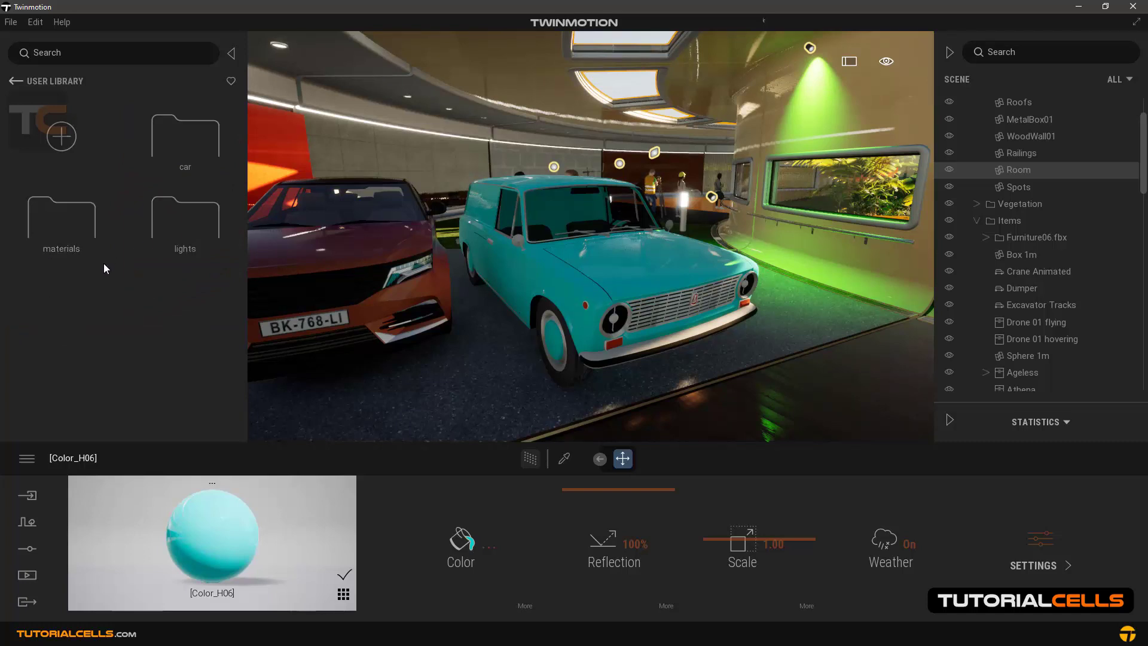
mouse_move(130, 281)
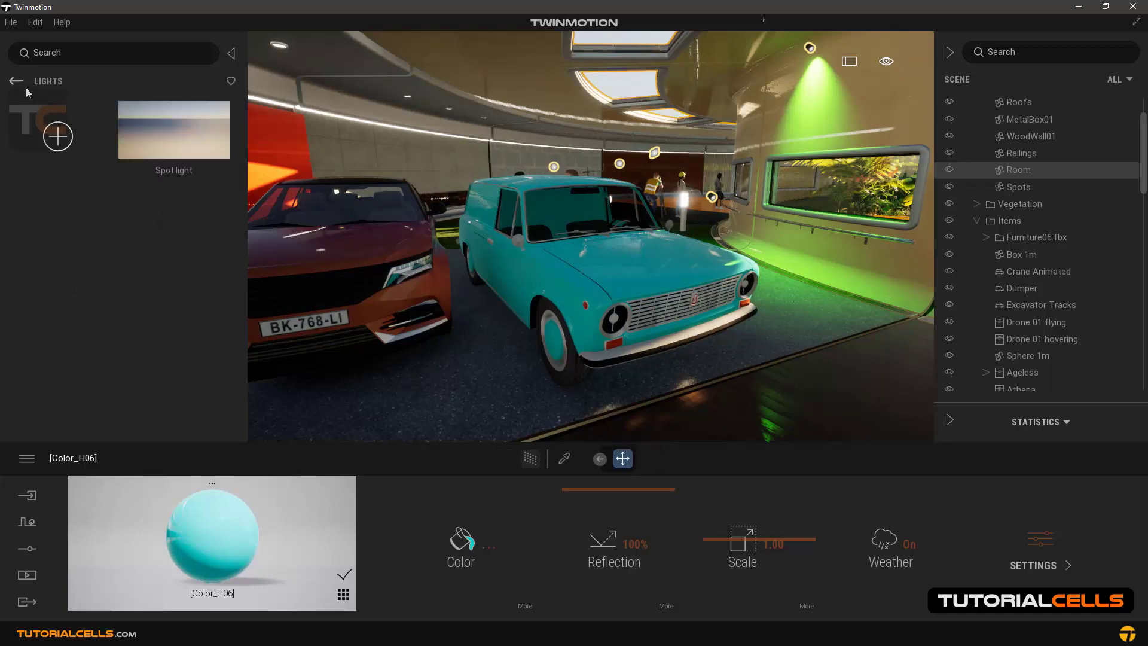
- Check the lights and car folders hold the spot light and skp 2.skp, then return to the library root
left_click(15, 80)
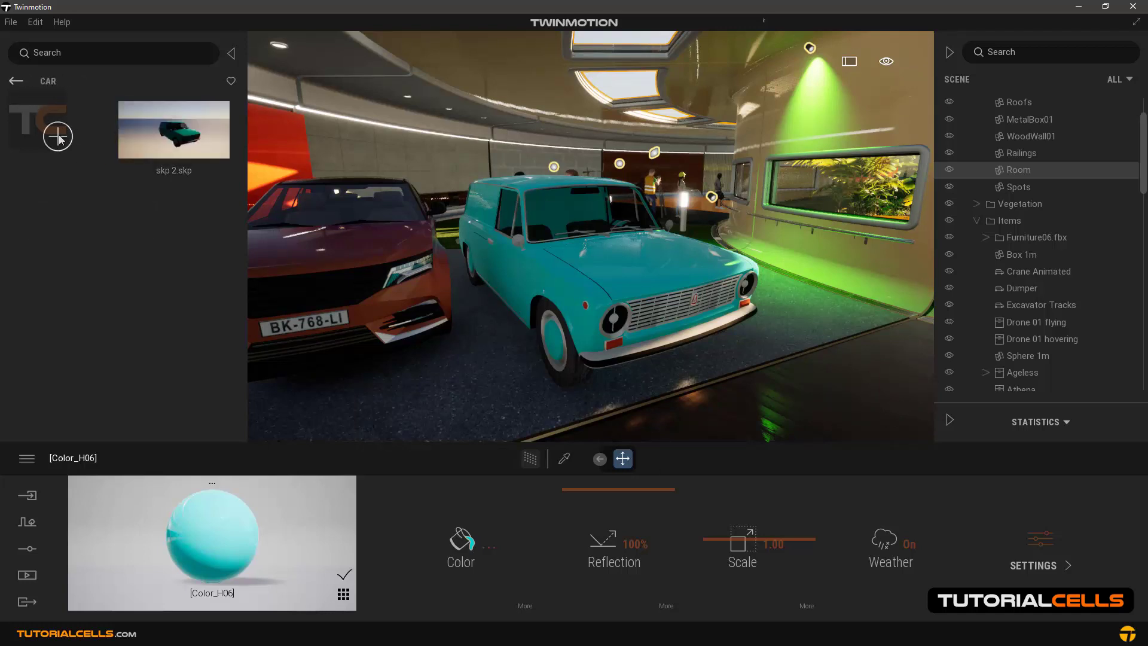
left_click(60, 136)
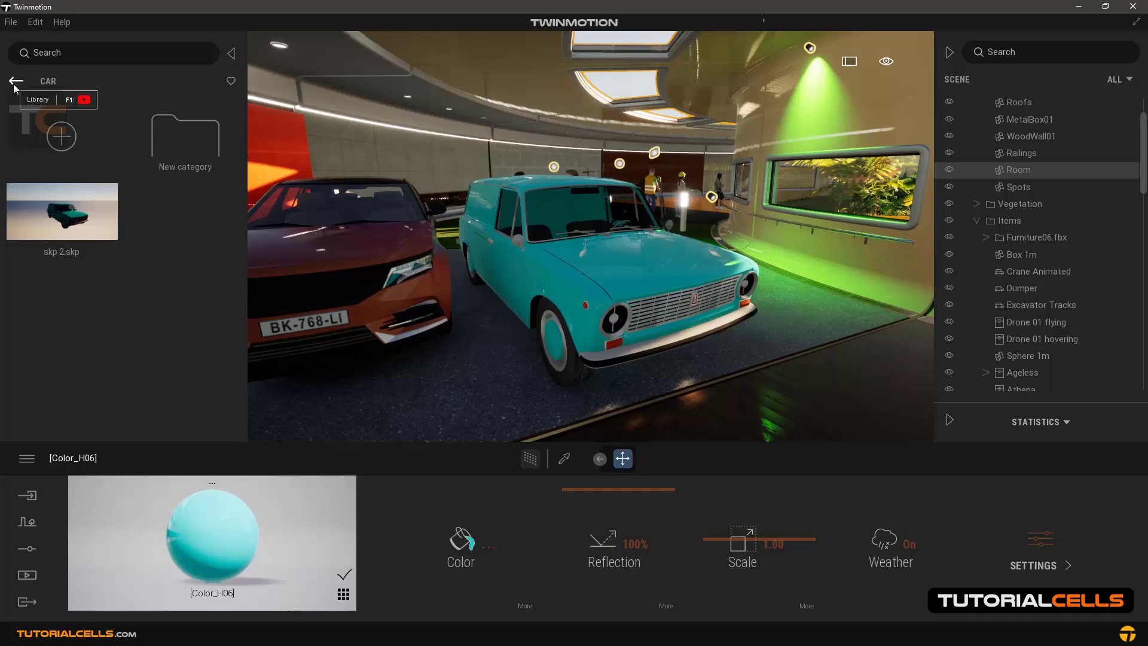
left_click(16, 80)
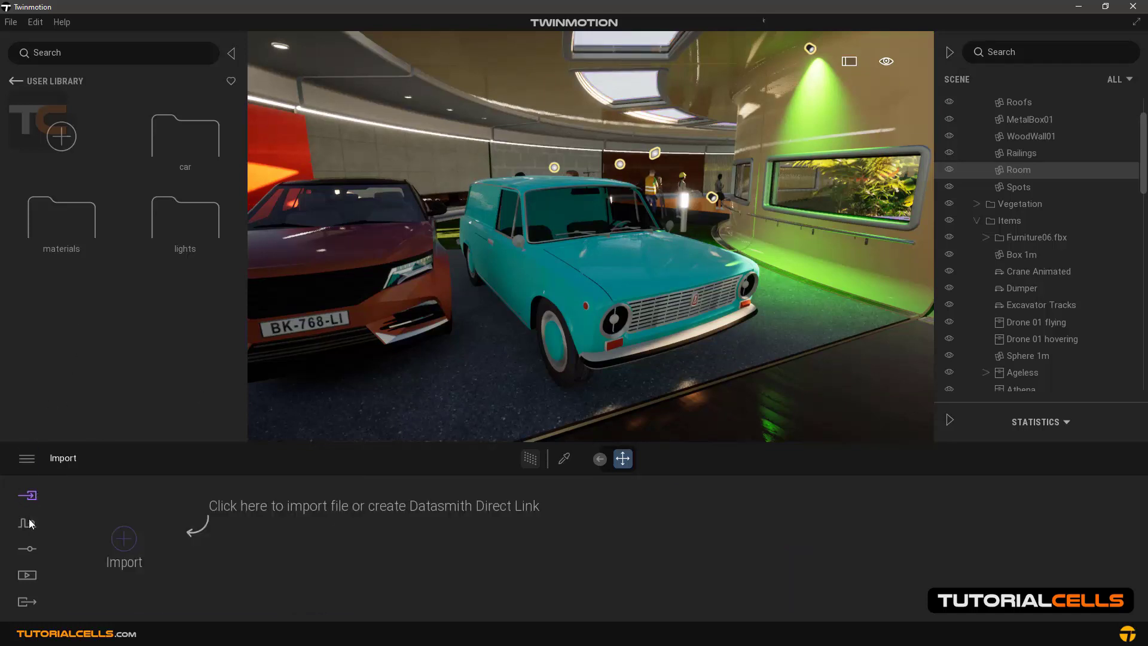
- Start a new scene and place two skp 2.skp cars from the library's car folder
left_click(27, 521)
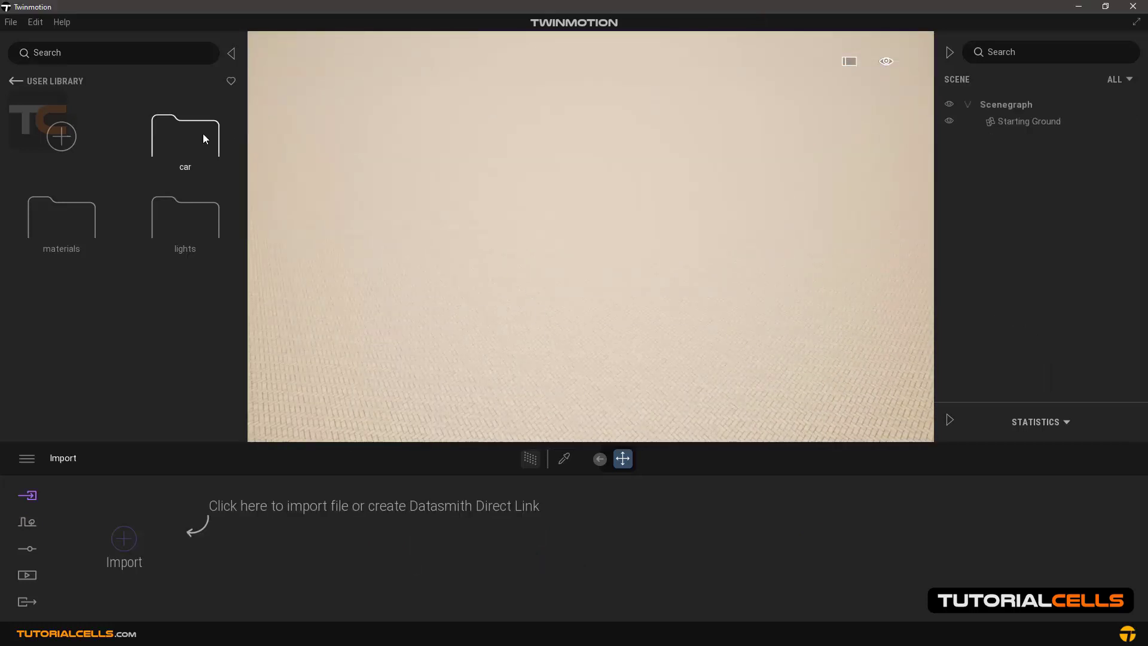
double_click(184, 135)
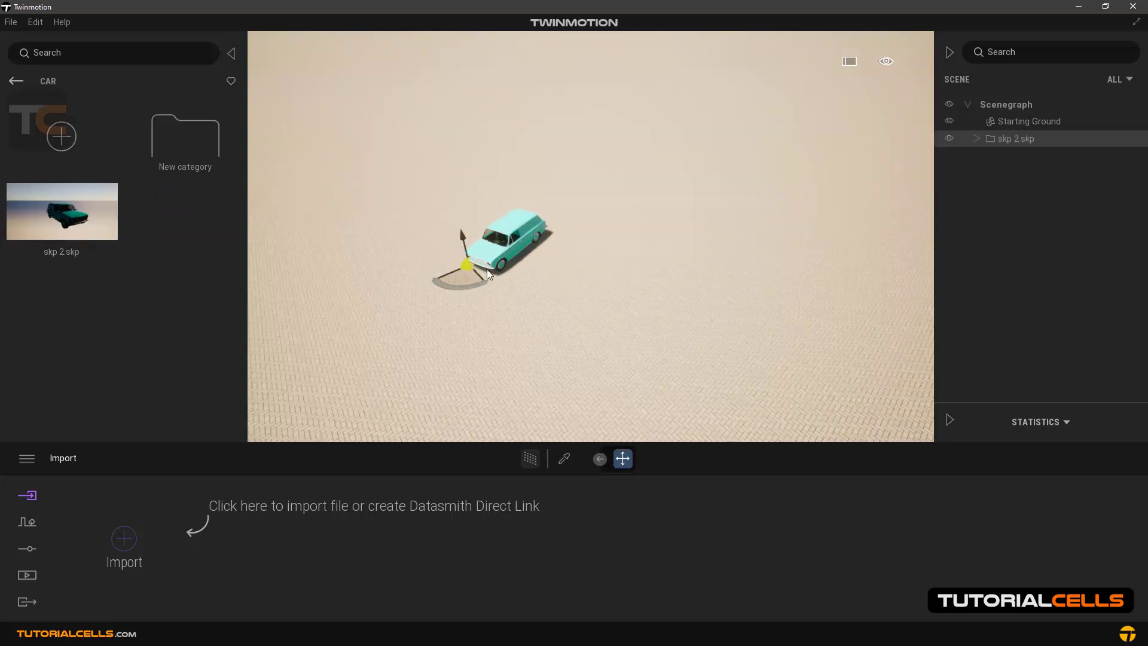
left_click_drag(487, 260, 604, 224)
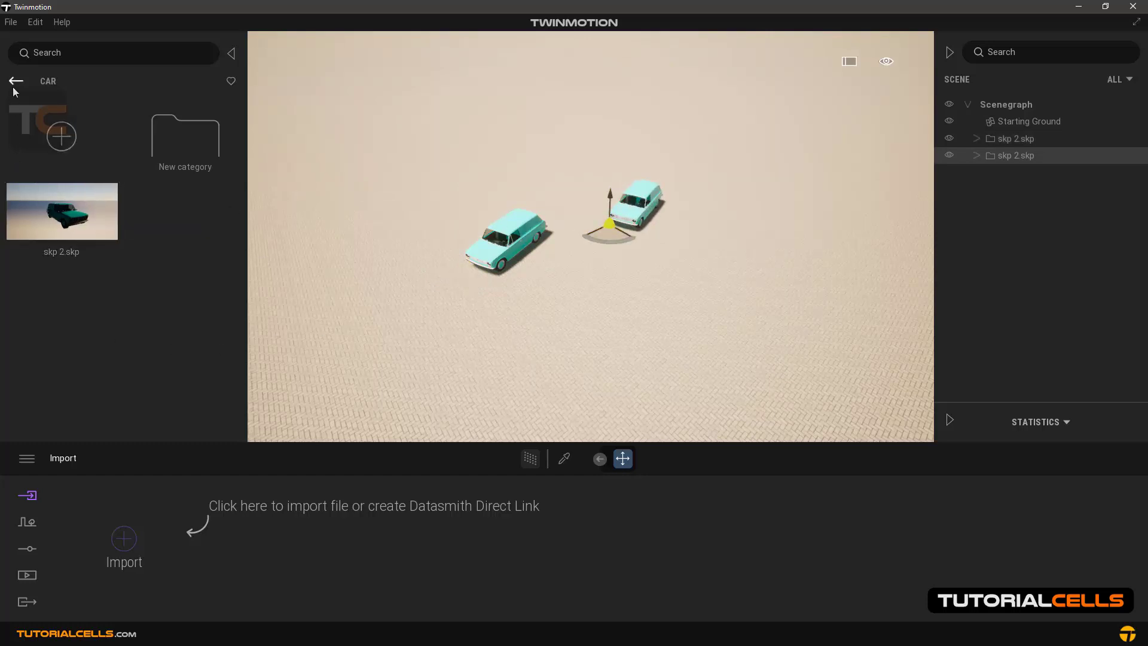
left_click(16, 80)
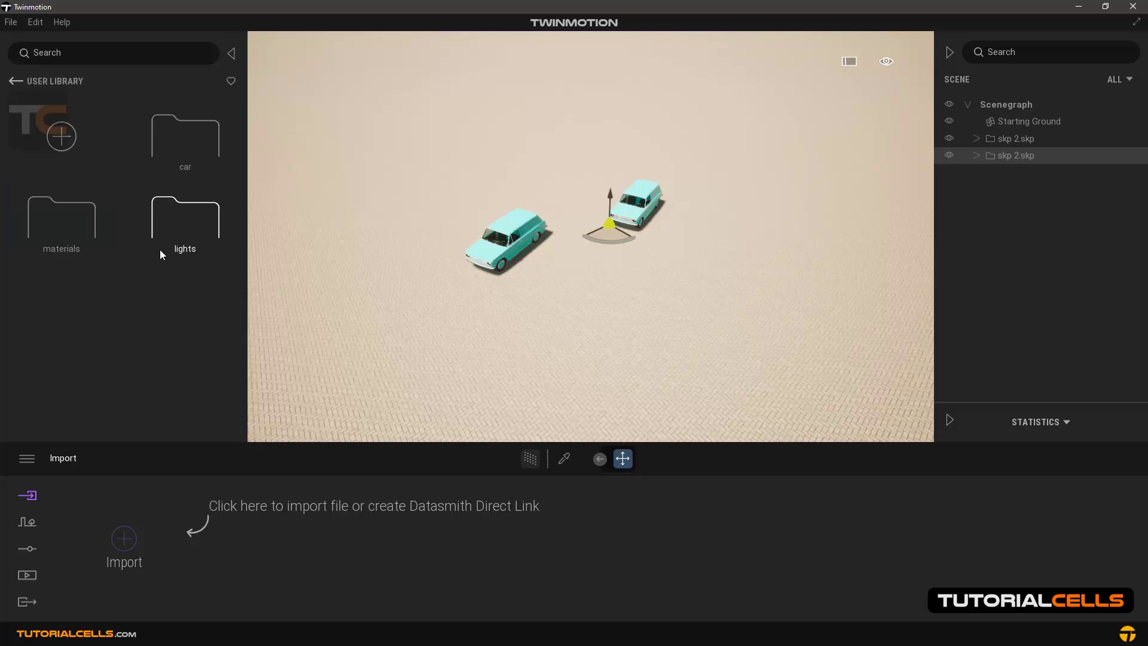
mouse_move(162, 243)
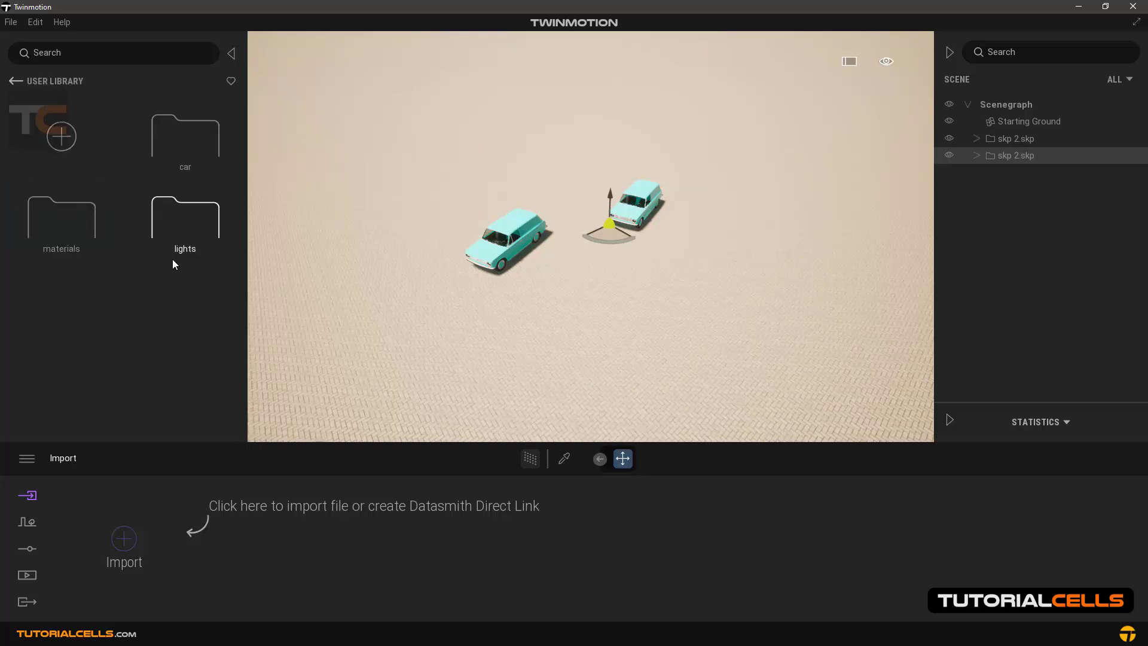
left_click(35, 21)
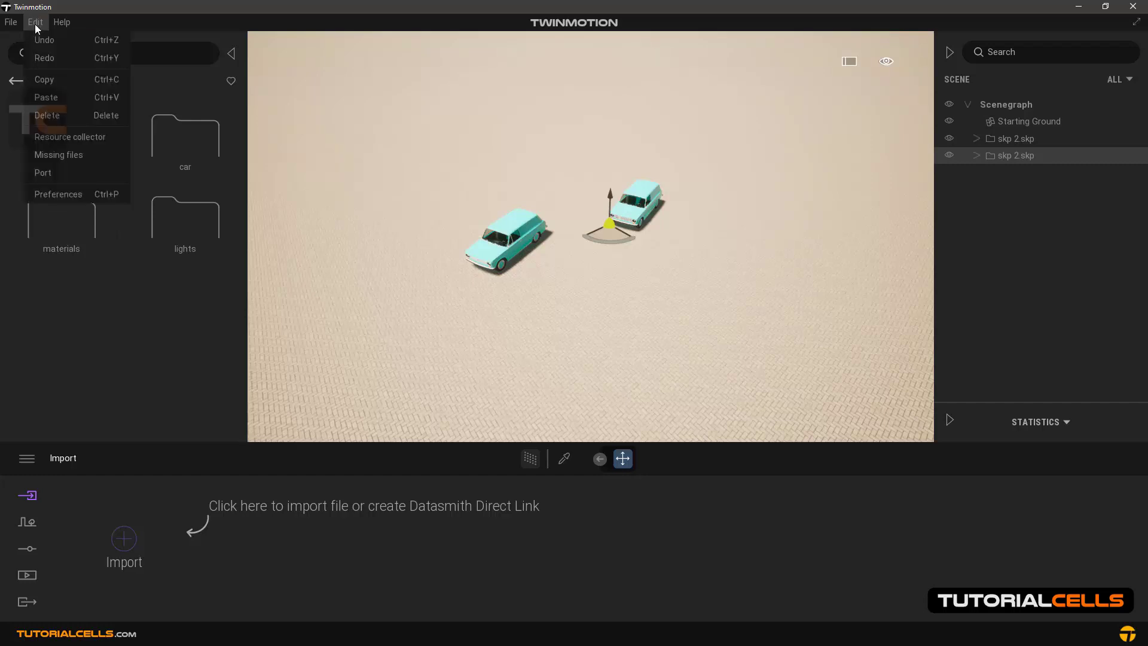
mouse_move(73, 200)
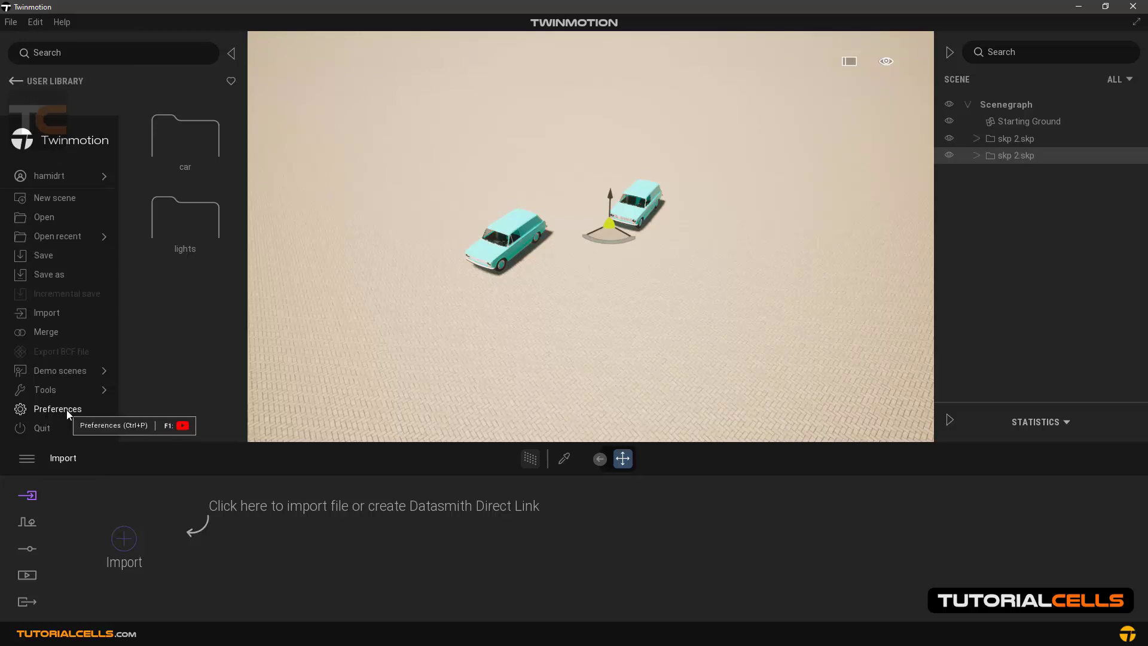
- Reveal the user library's storage path under Preferences > Custom paths and browse it
left_click(57, 409)
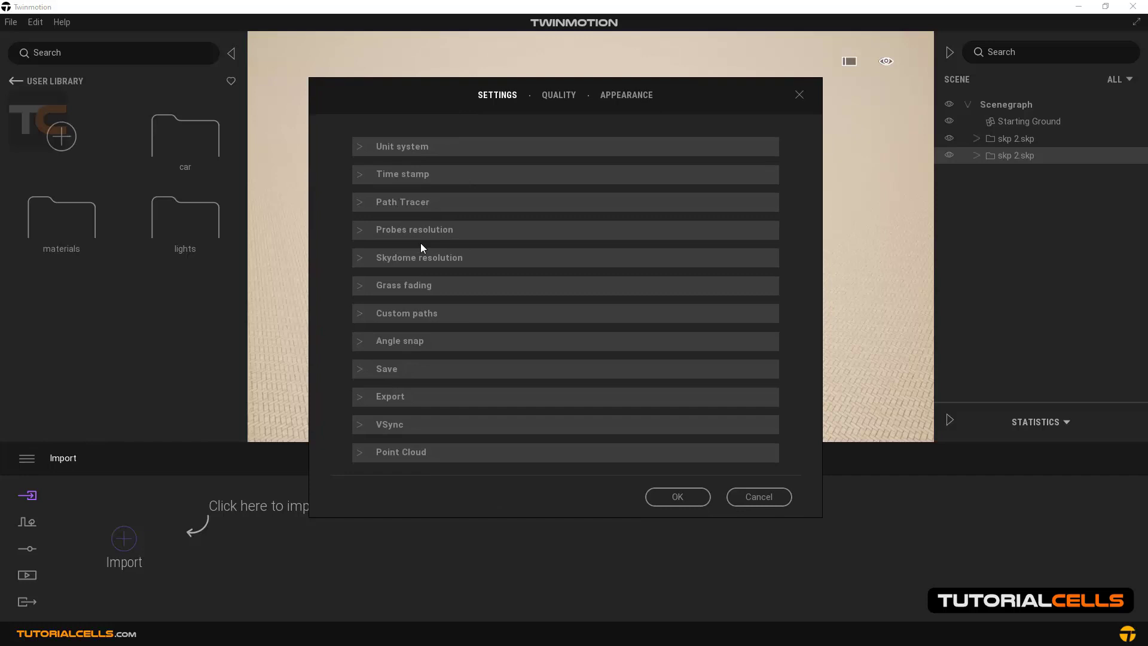
mouse_move(408, 320)
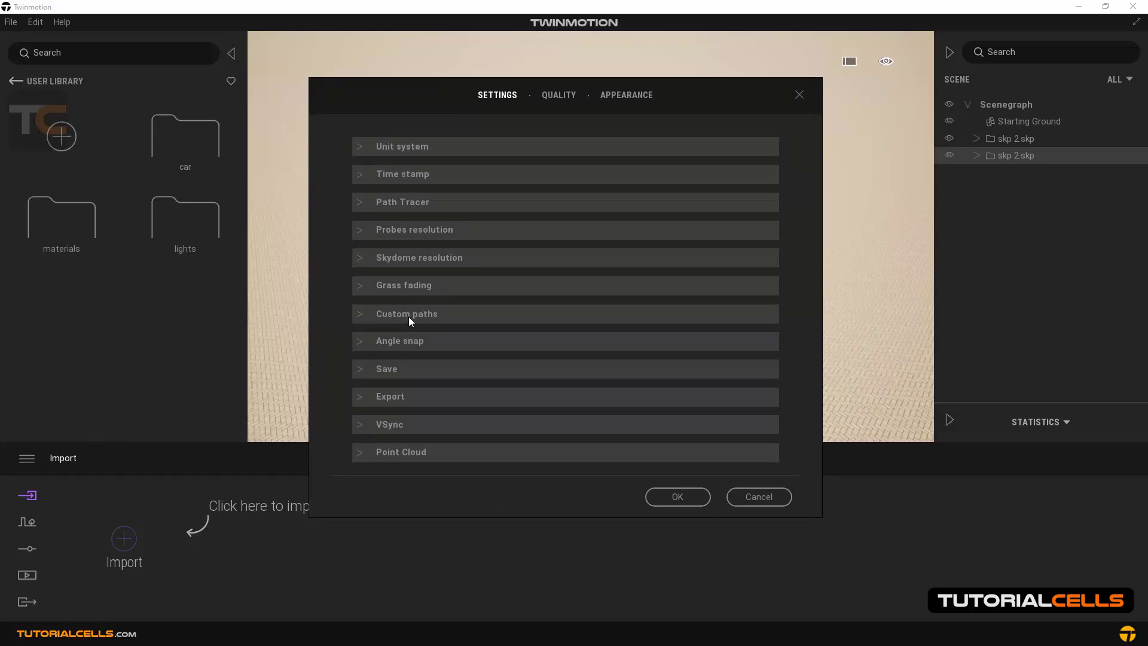
left_click(405, 313)
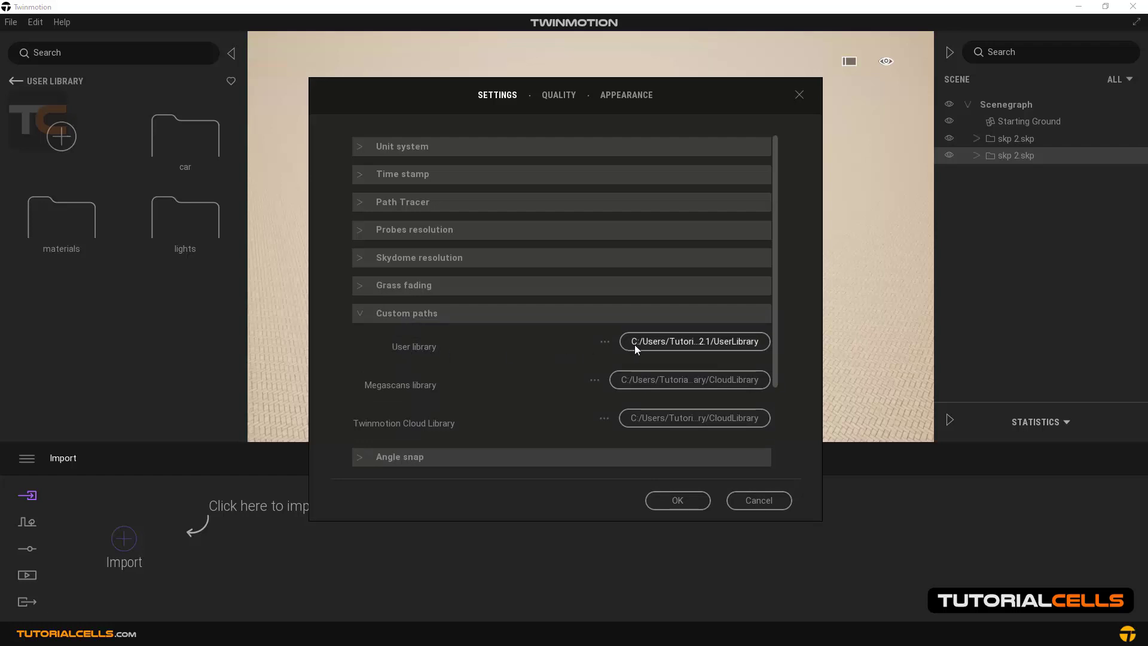
left_click(605, 342)
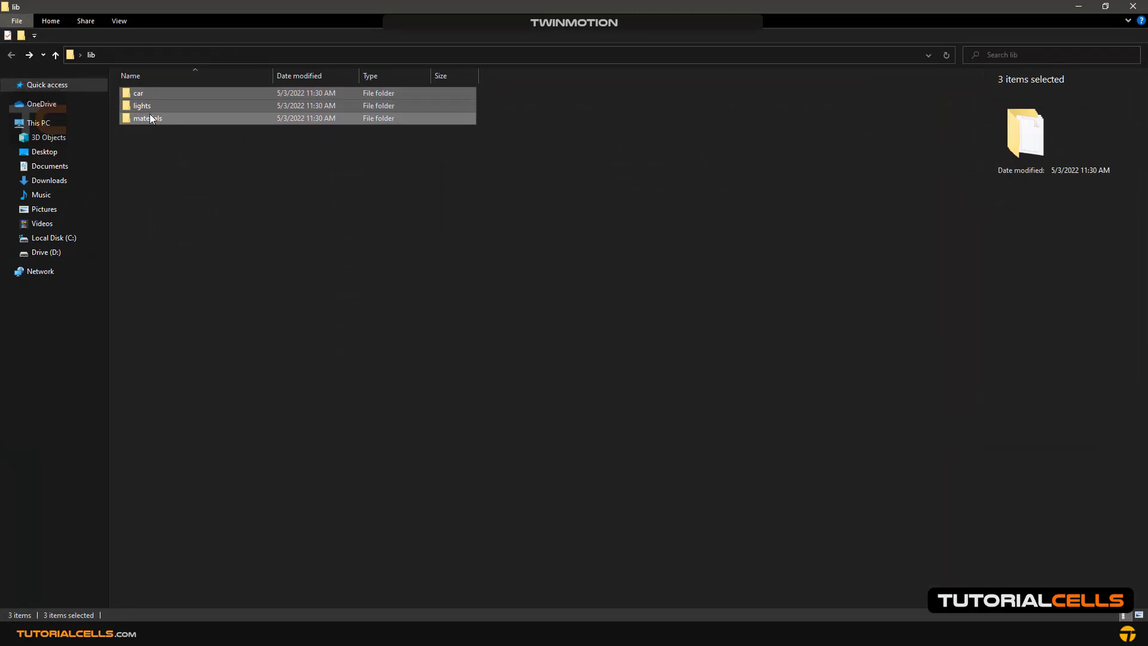
- Verify the lib folder's materials and lights subfolders hold the Color_H06 and Spot light files
double_click(147, 118)
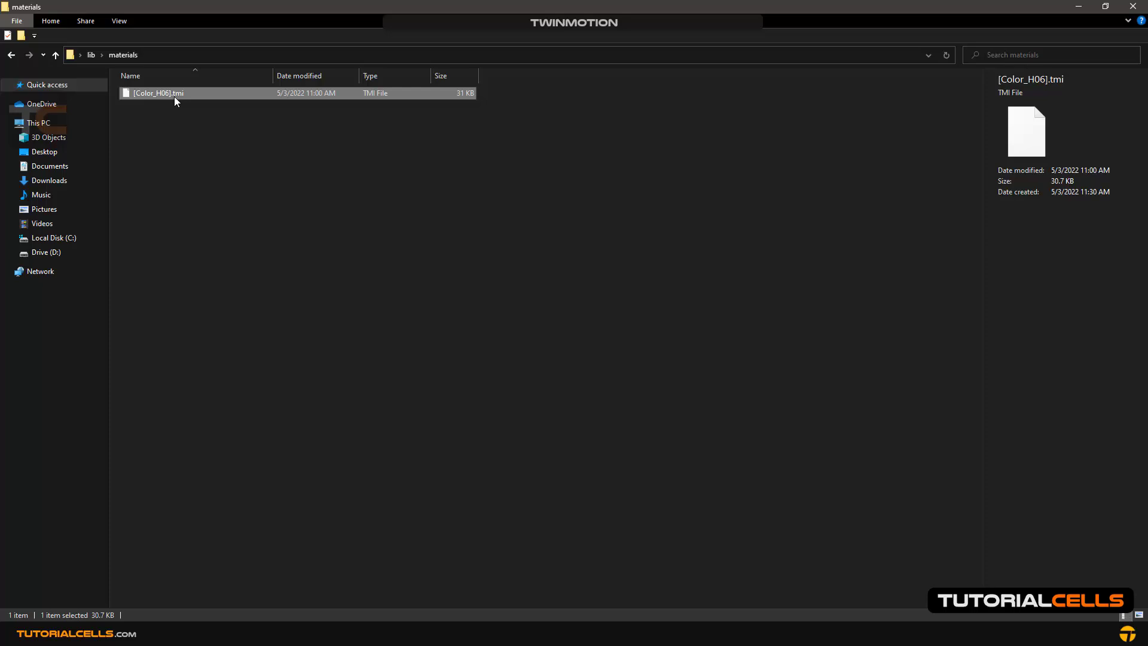
left_click(55, 55)
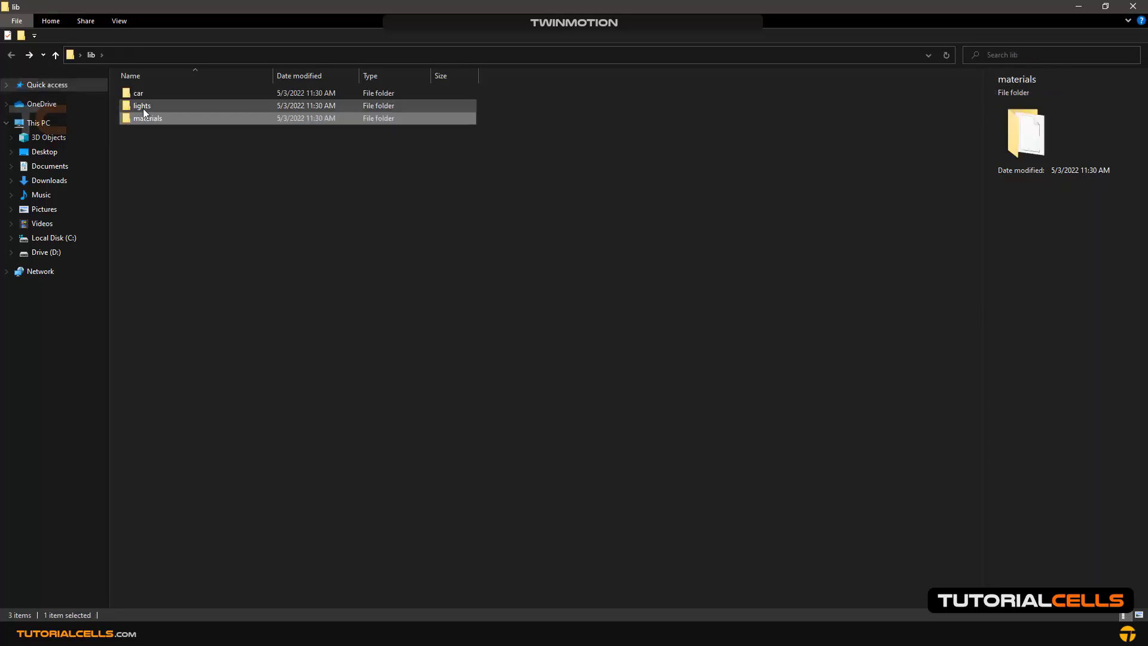
double_click(141, 105)
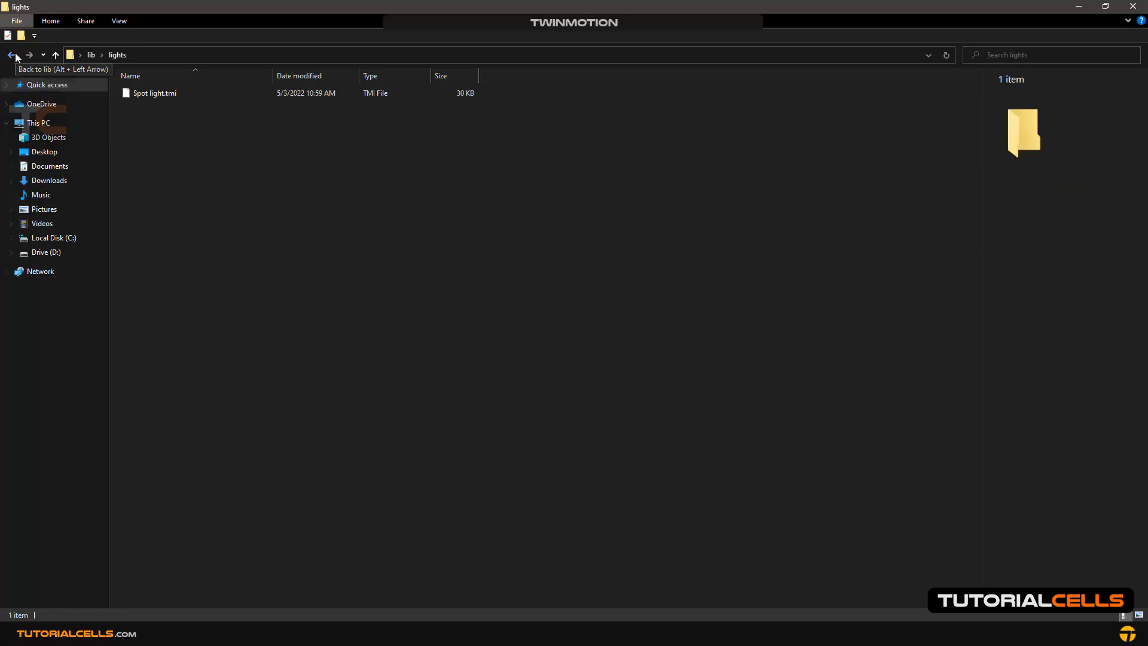
left_click(11, 55)
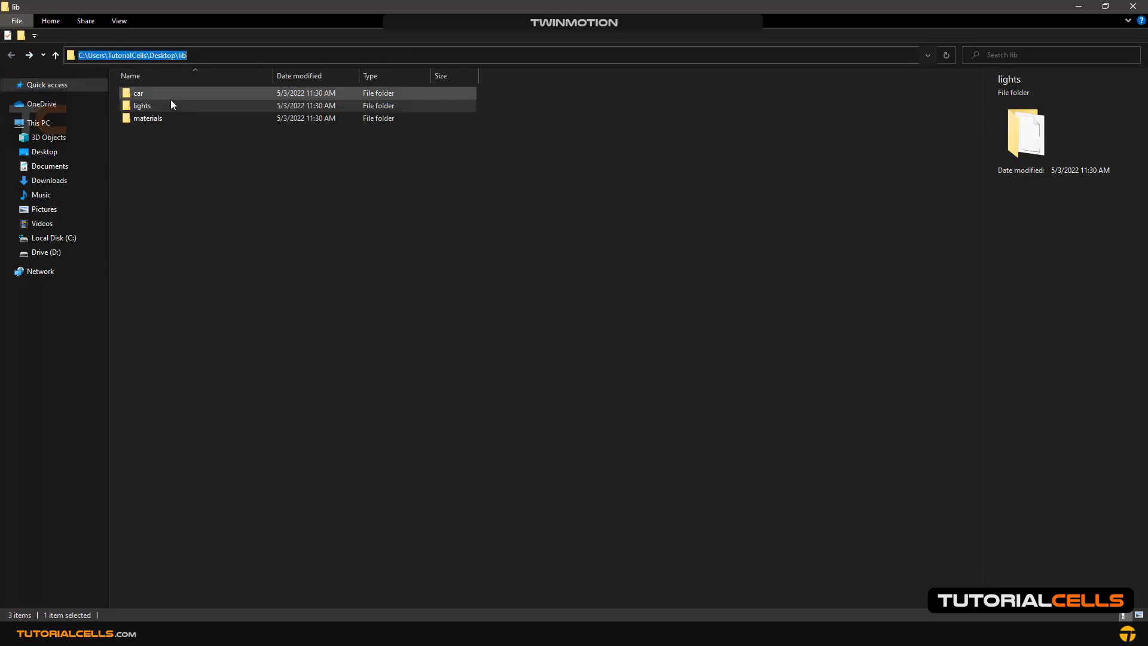
double_click(137, 93)
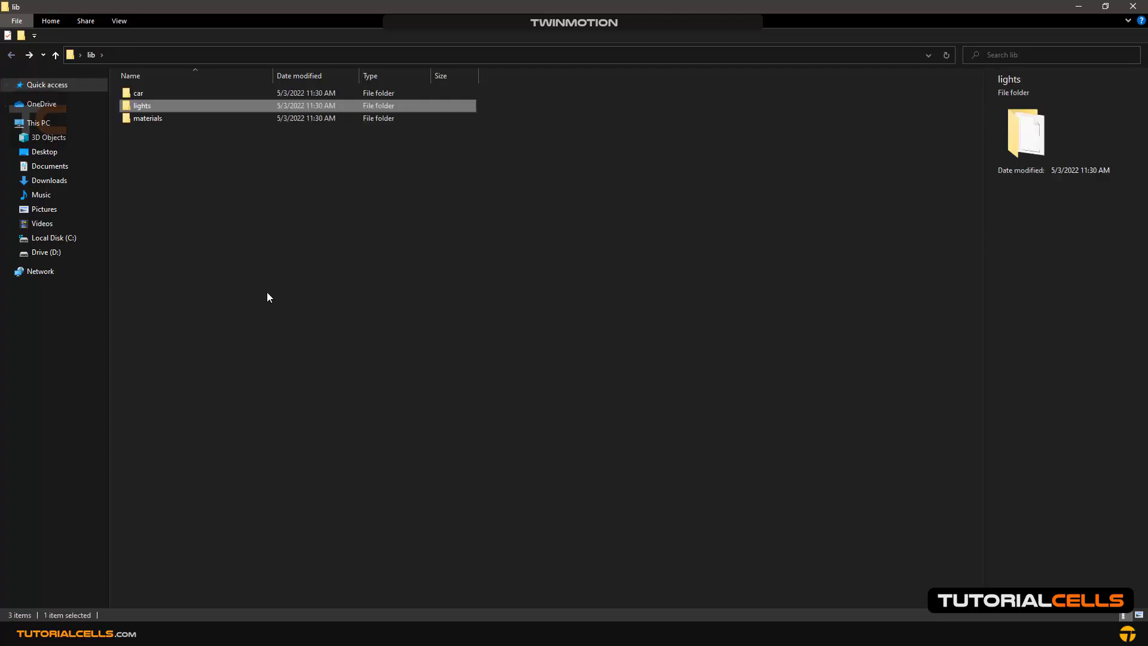
mouse_move(306, 345)
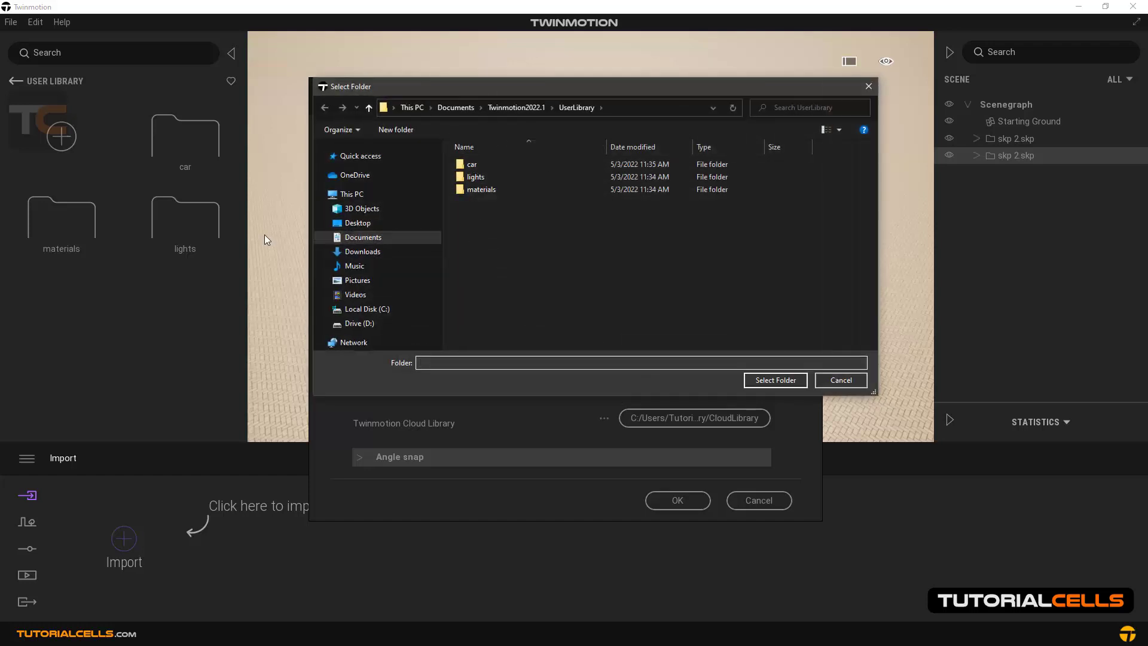
- Cancel the Select Folder dialog, keeping the existing User library path
left_click(839, 381)
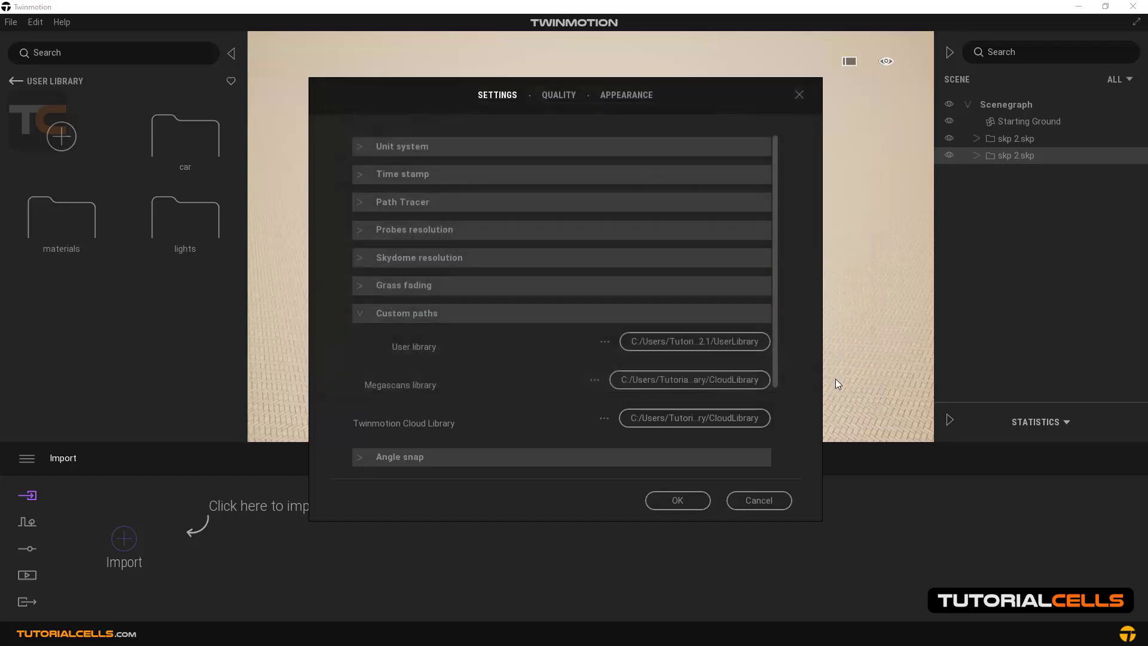